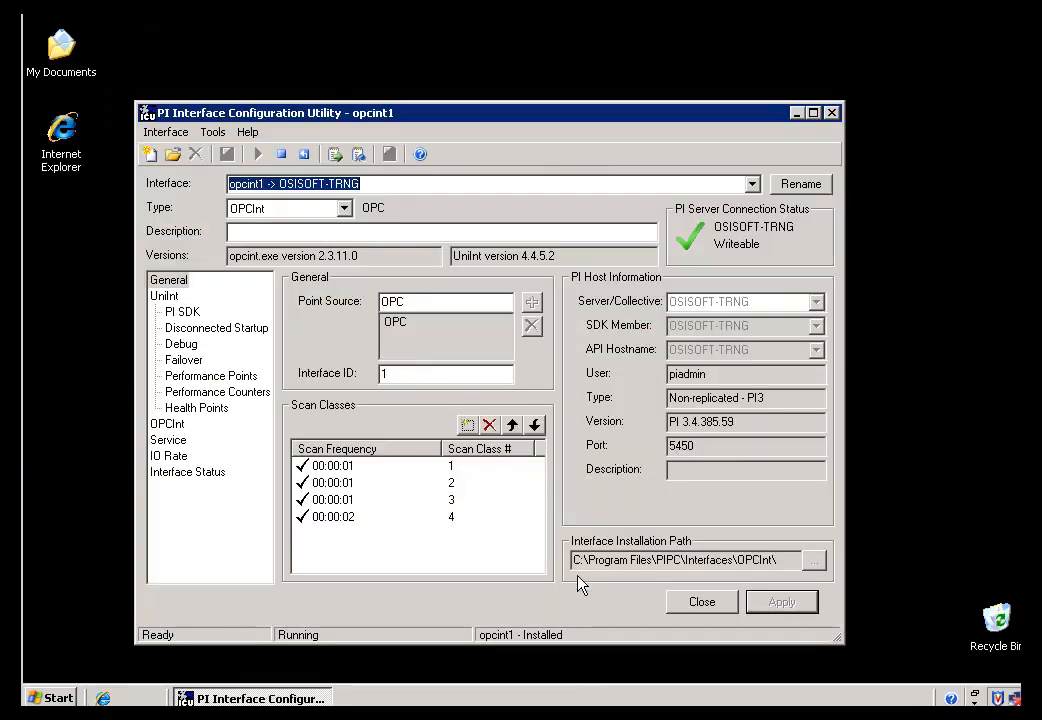
Select the Point Source value OPC on opcint1's General page.
{"action": "left_click", "coordinate": [444, 300]}
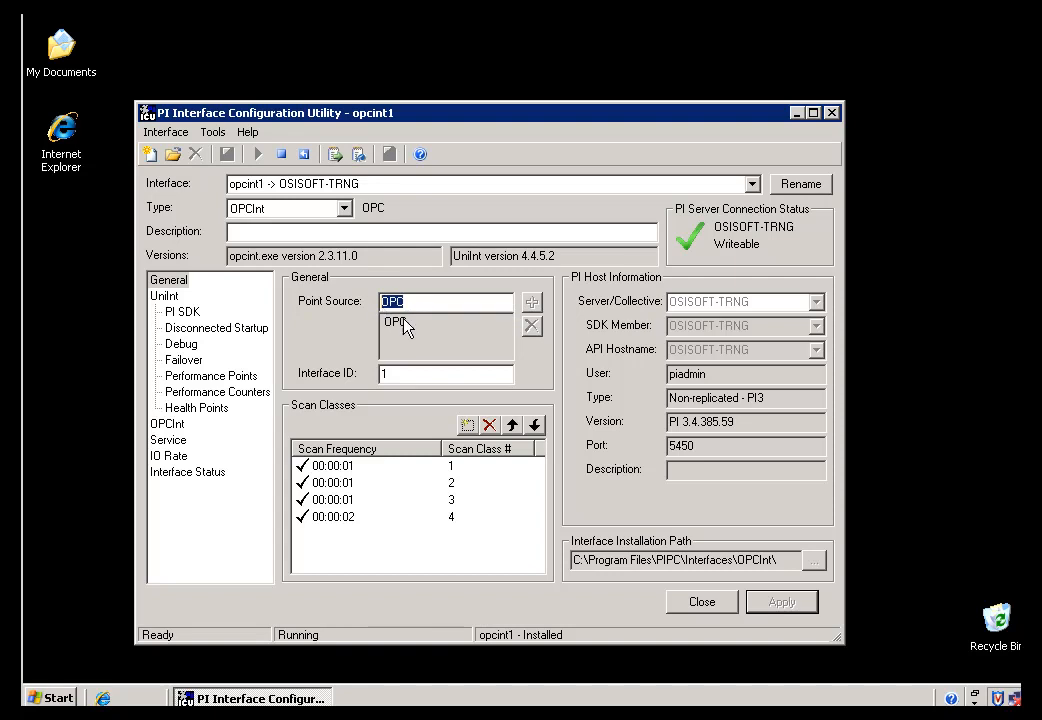
{"action": "mouse_move", "coordinate": [406, 328]}
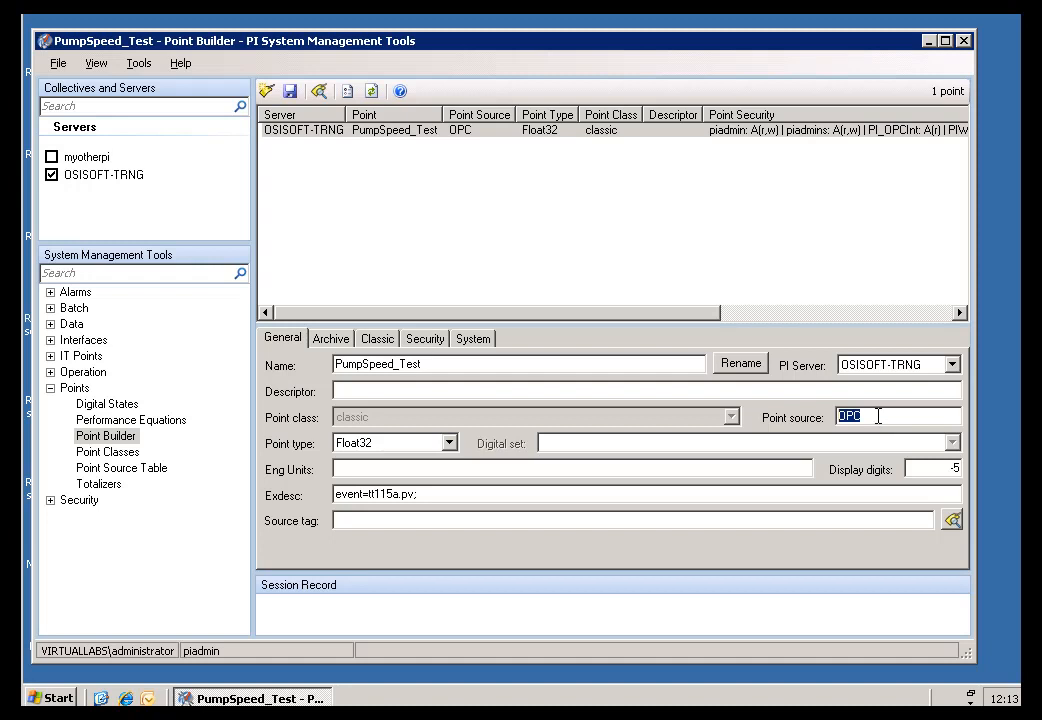
{"action": "left_click", "coordinate": [870, 416]}
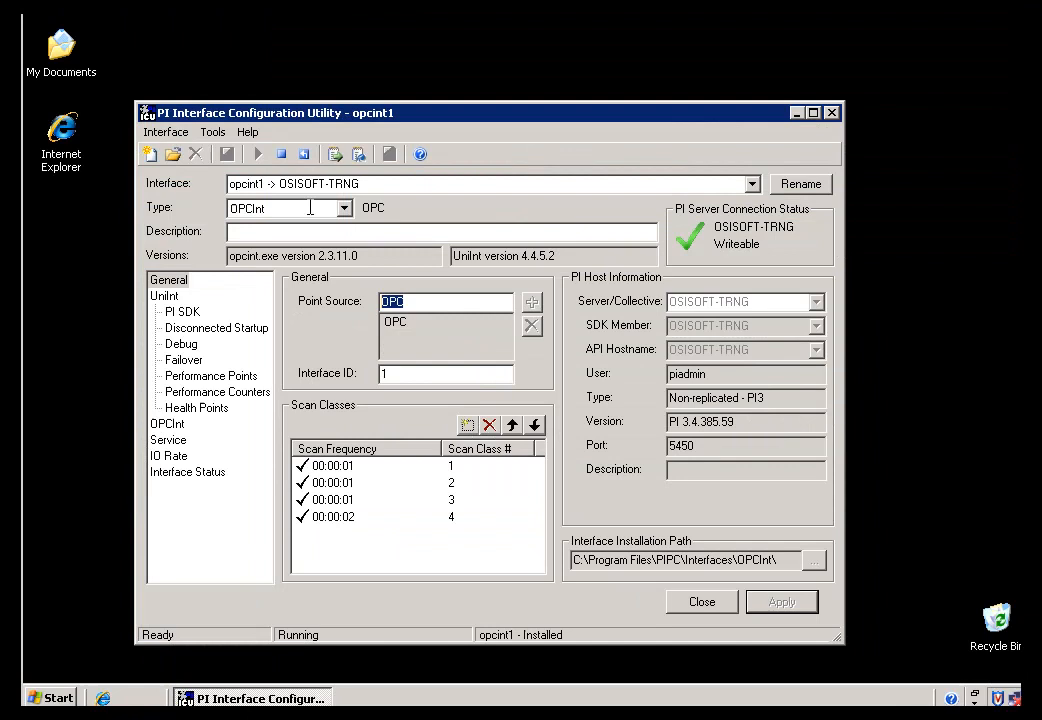
{"action": "mouse_move", "coordinate": [256, 168]}
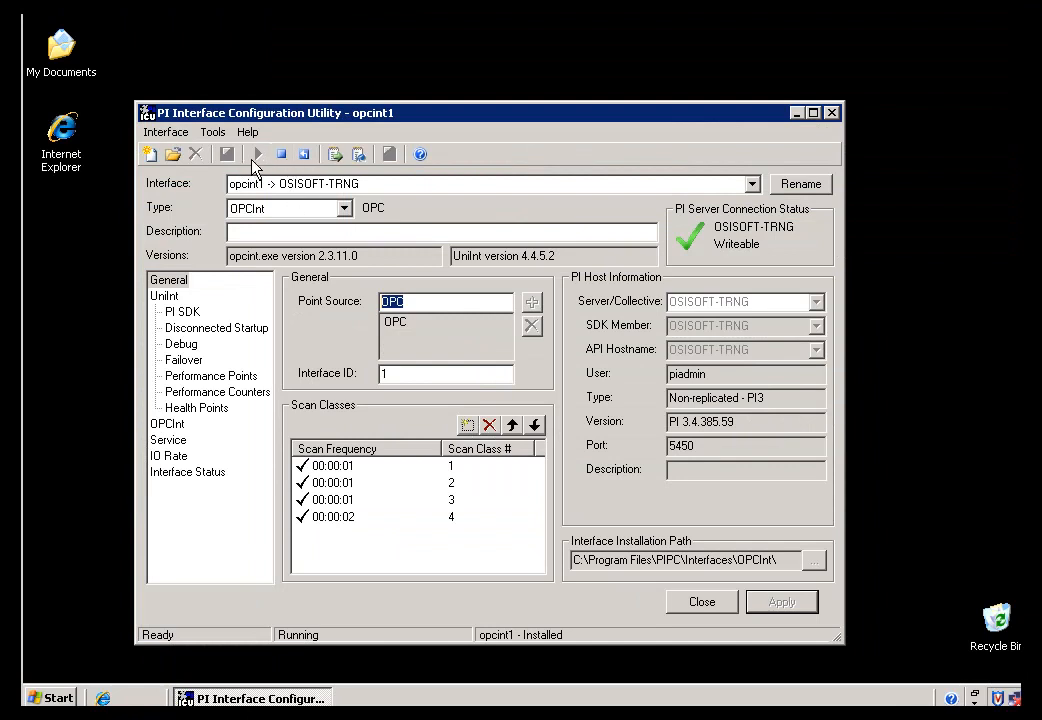
{"action": "mouse_move", "coordinate": [542, 204]}
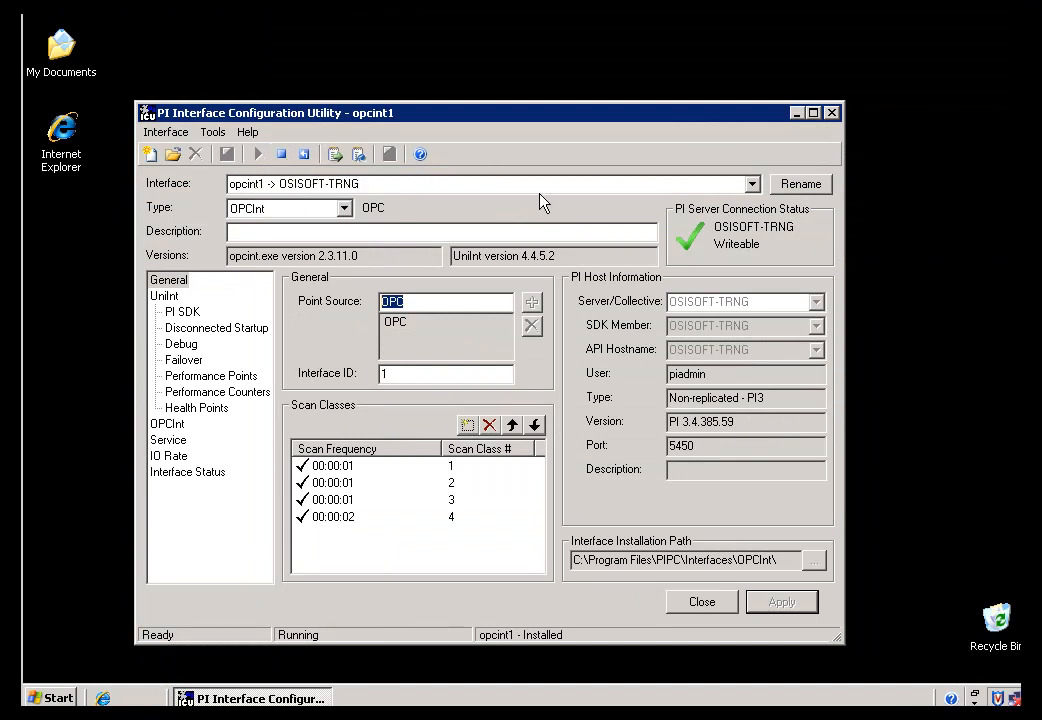
{"action": "mouse_move", "coordinate": [556, 212]}
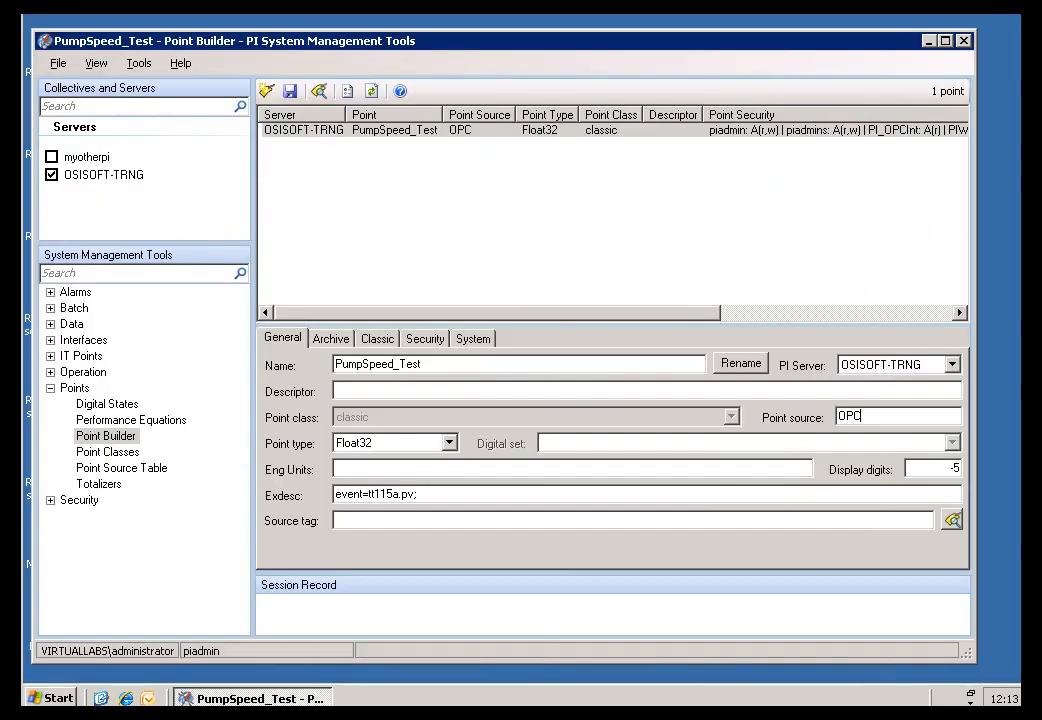
{"action": "mouse_move", "coordinate": [356, 460]}
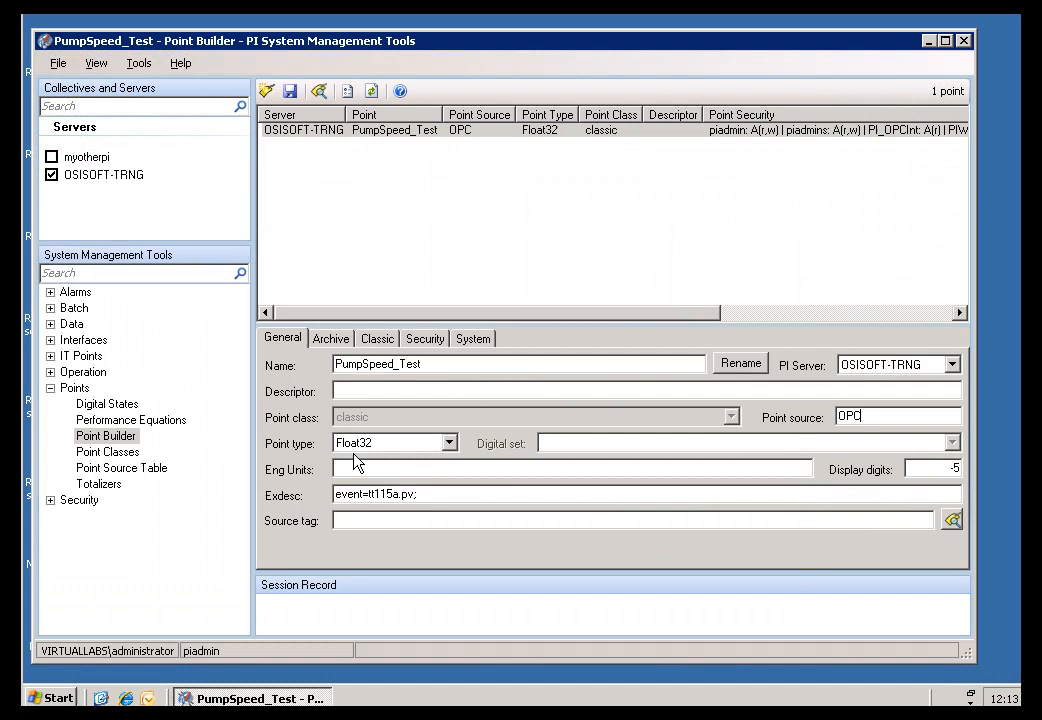
{"action": "mouse_move", "coordinate": [892, 414]}
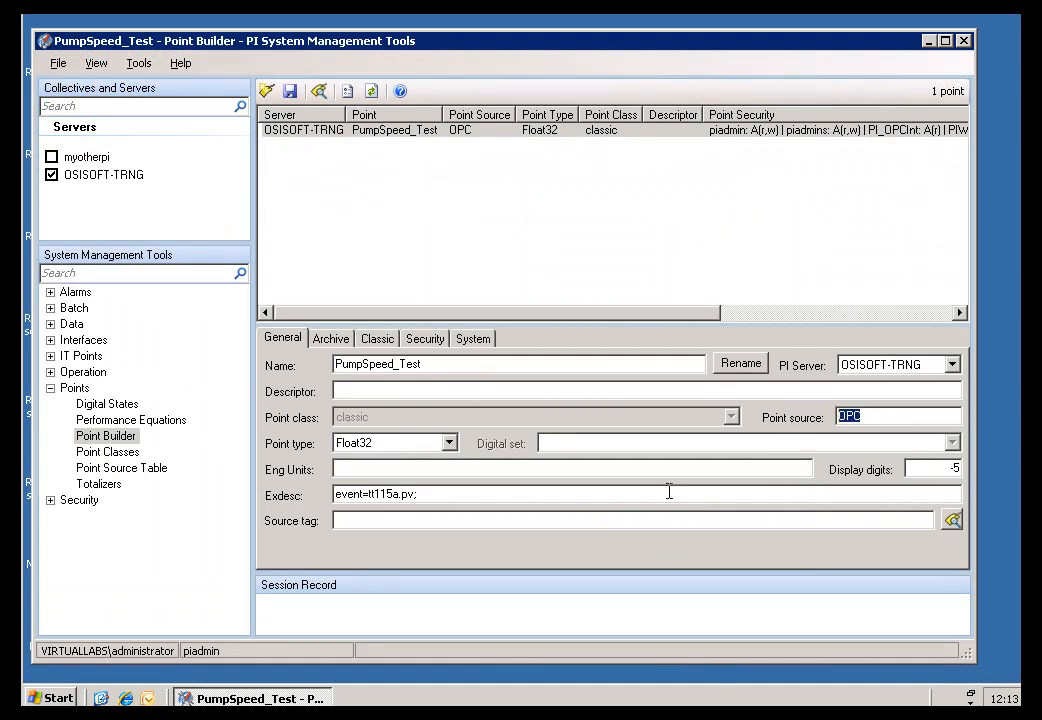
{"action": "mouse_move", "coordinate": [490, 348]}
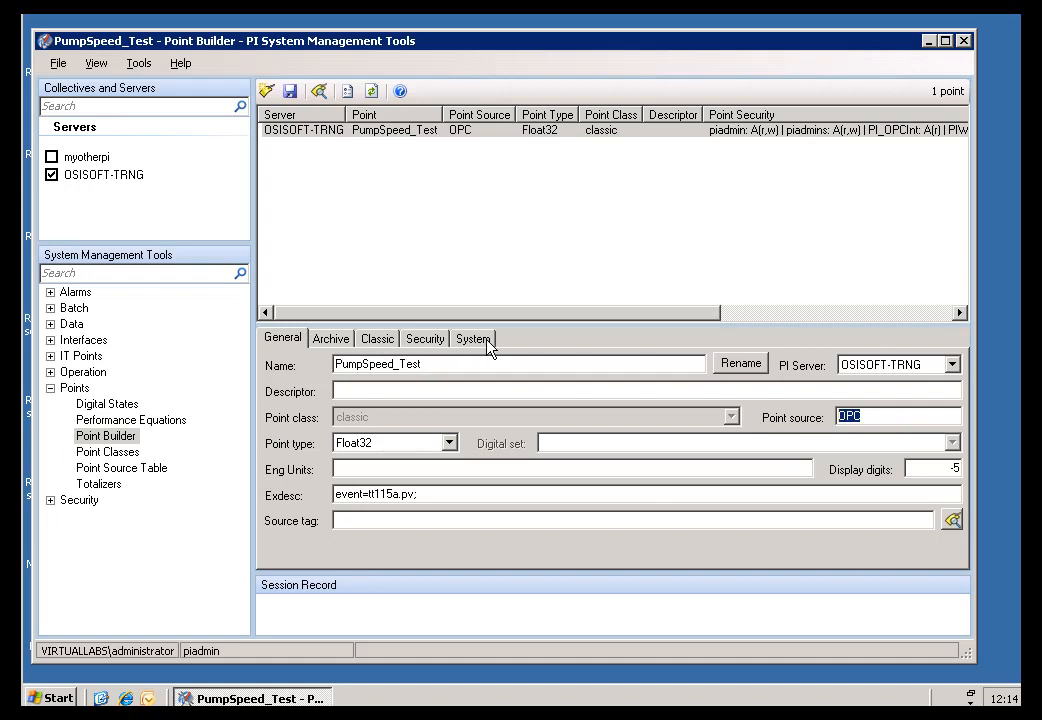
Check the System details: snapshot value 30.866 timestamped 3:50:16 PM.
{"action": "left_click", "coordinate": [472, 336]}
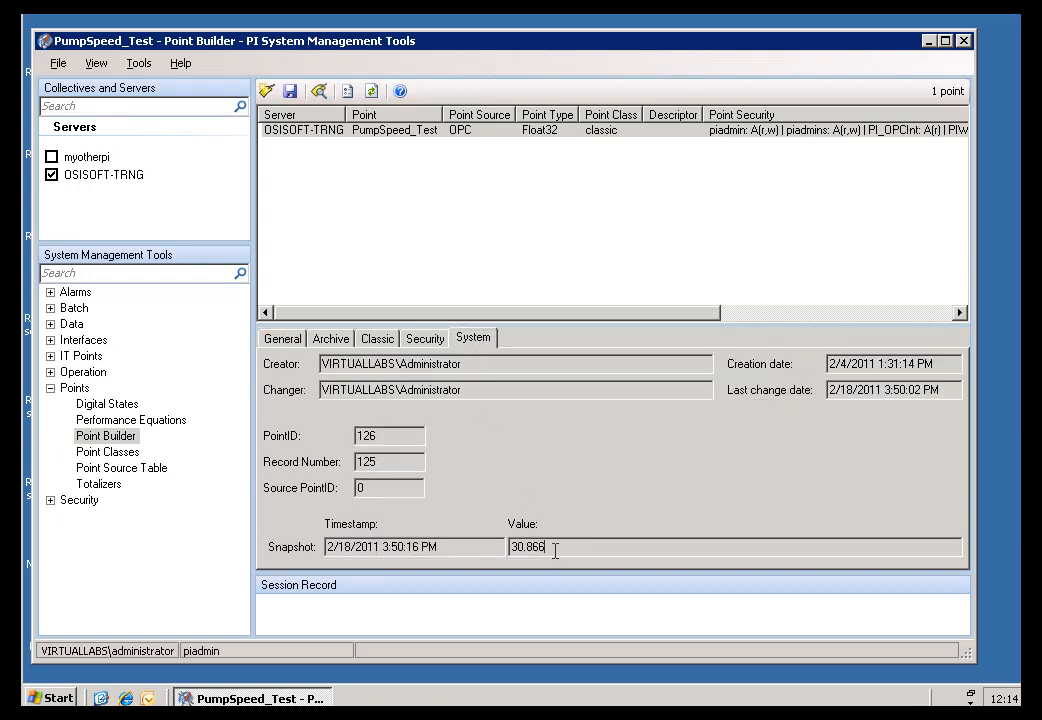
{"action": "double_click", "coordinate": [408, 546]}
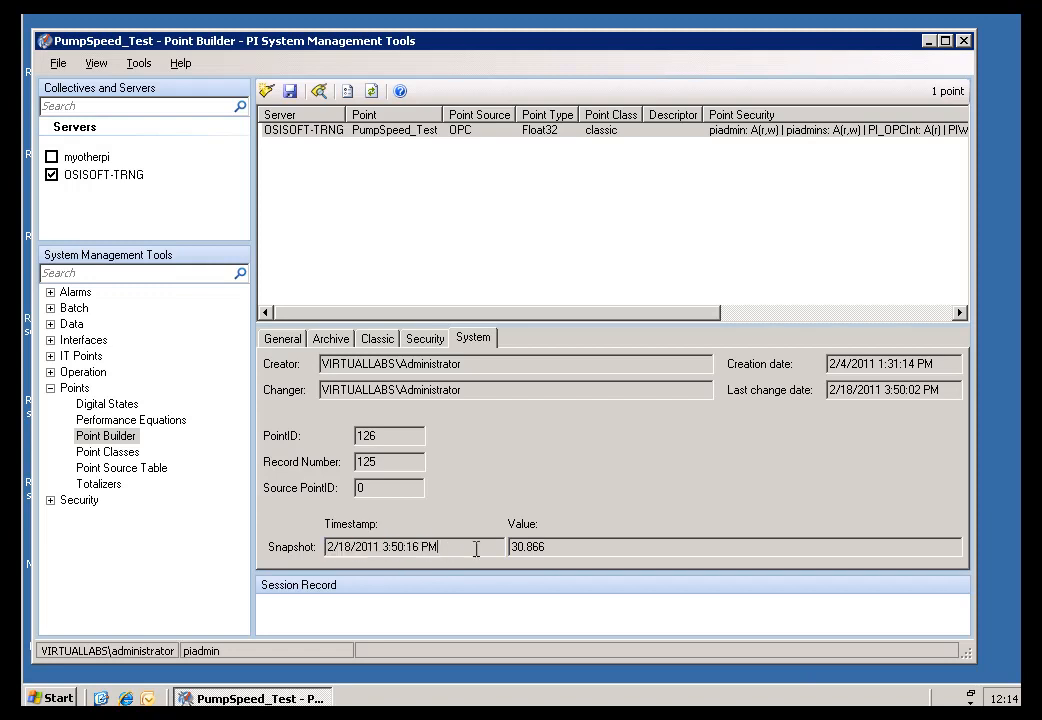
{"action": "double_click", "coordinate": [528, 548]}
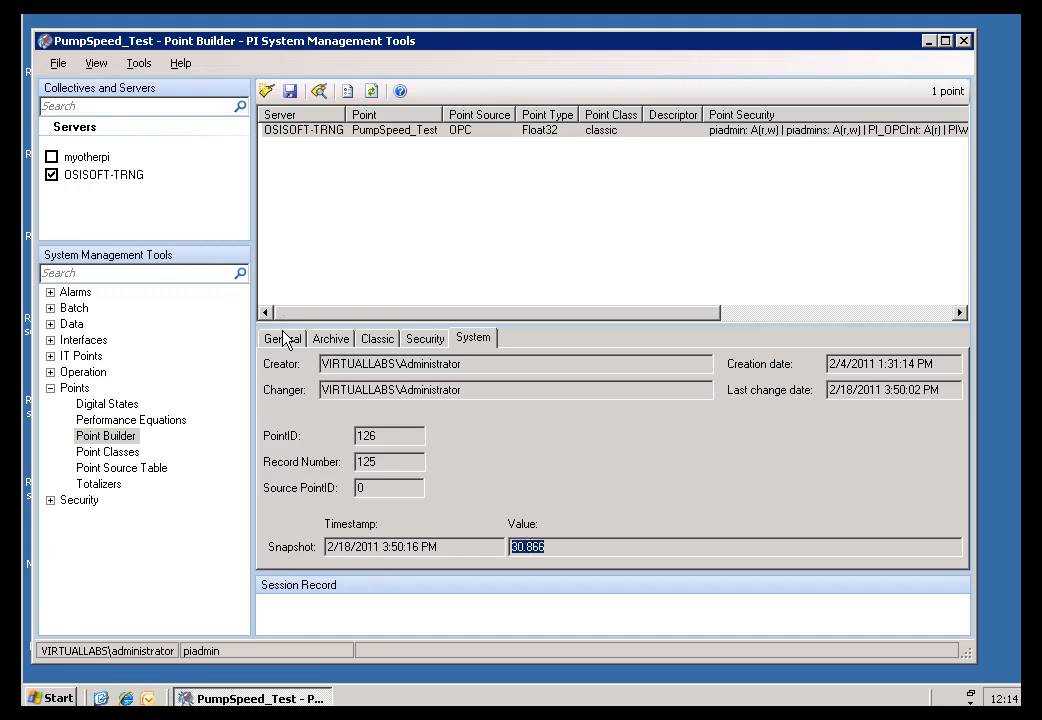
{"action": "mouse_move", "coordinate": [548, 524]}
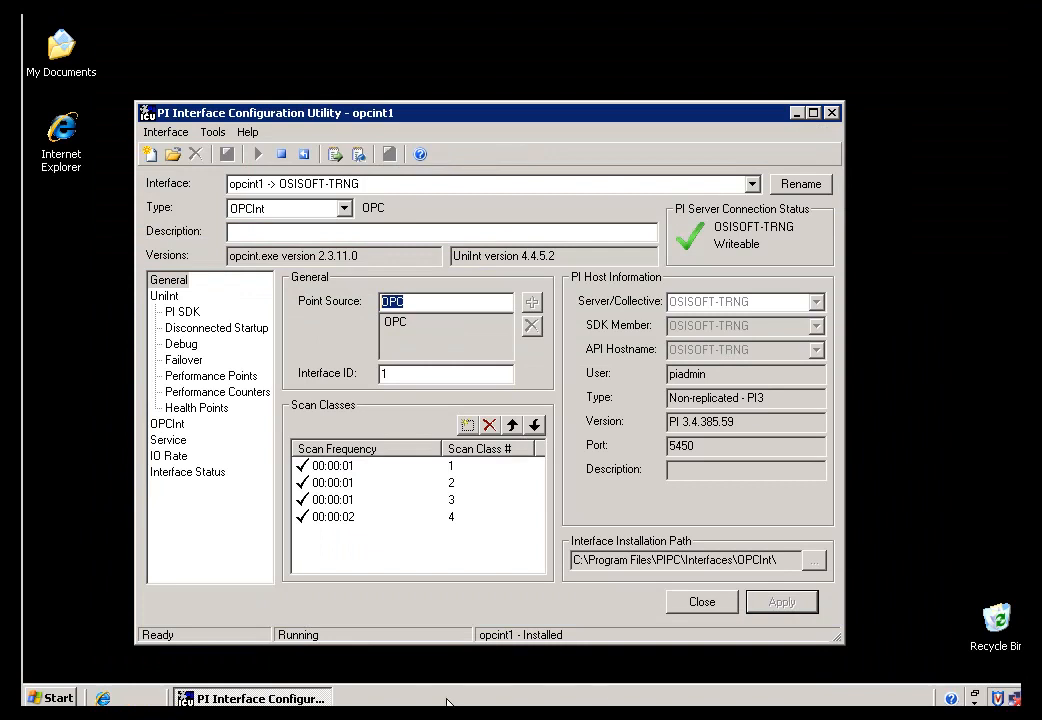
{"action": "mouse_move", "coordinate": [212, 132]}
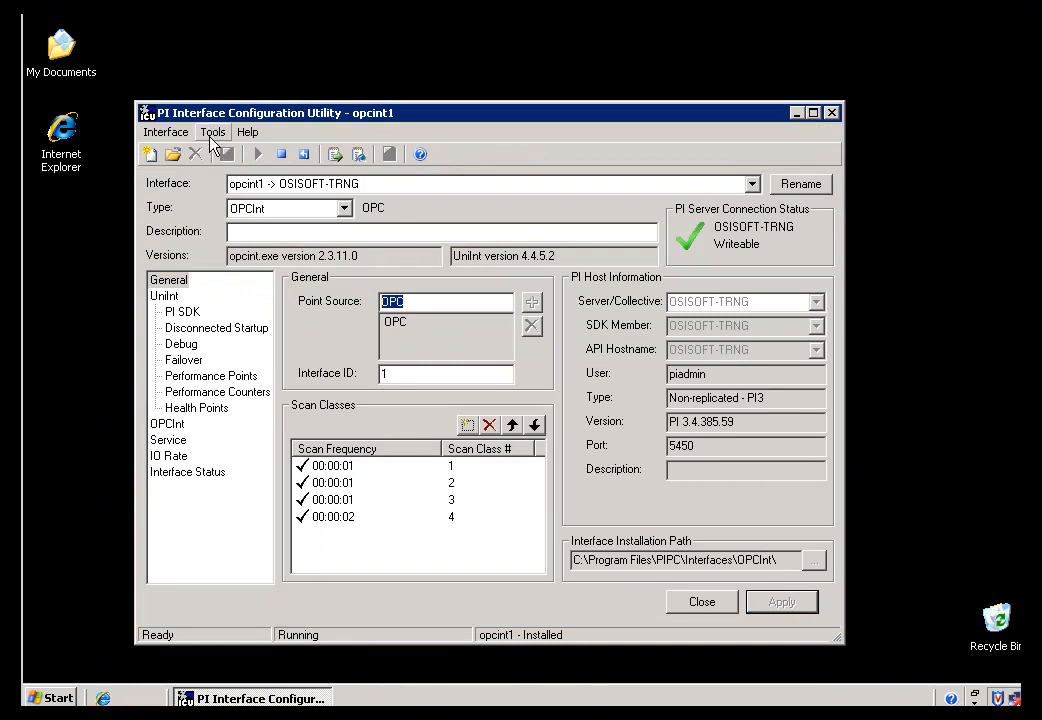
Open the opcint1 log files list from the Tools menu.
{"action": "left_click", "coordinate": [212, 132]}
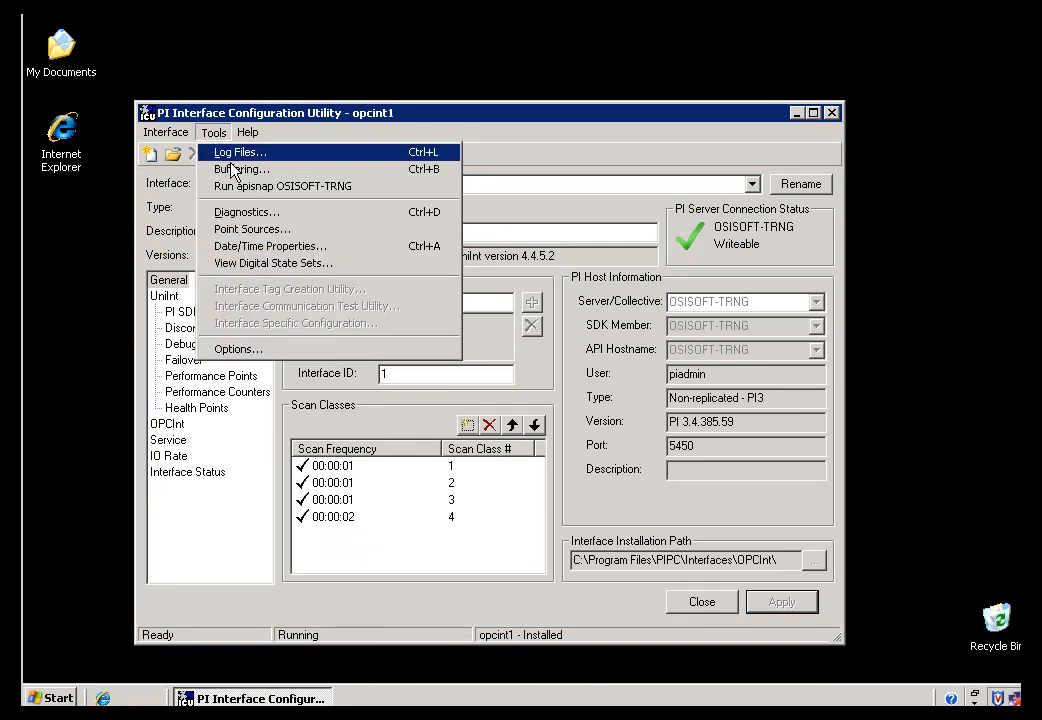
{"action": "left_click", "coordinate": [240, 152]}
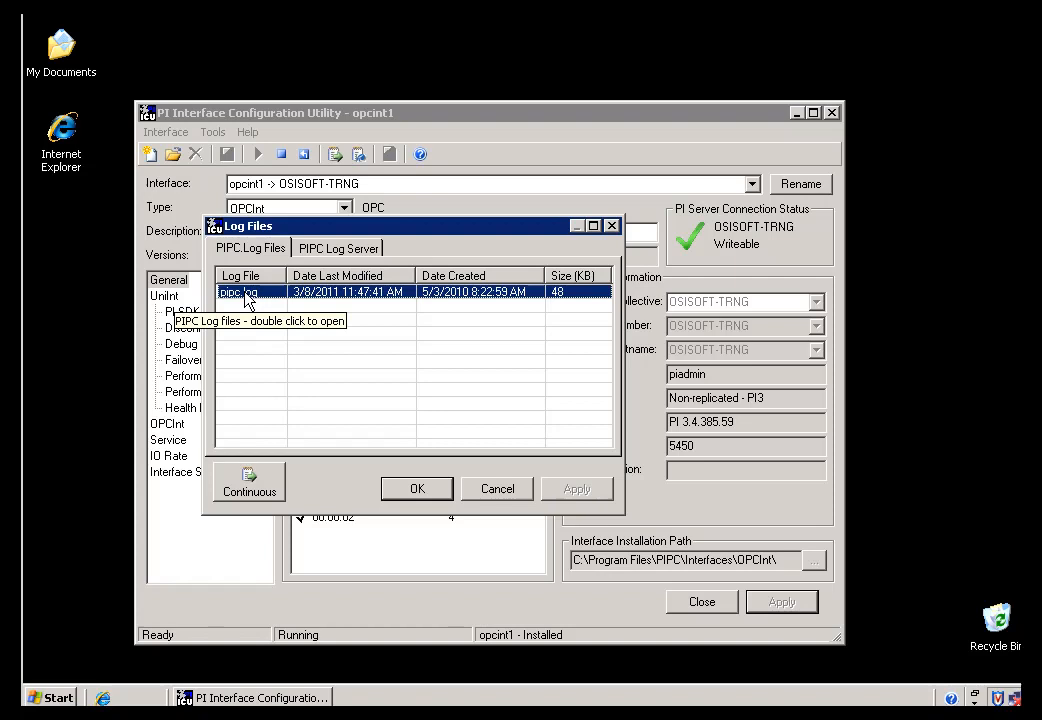
Open pipc.log in Notepad and back out of saving a copy of it.
{"action": "double_click", "coordinate": [238, 292]}
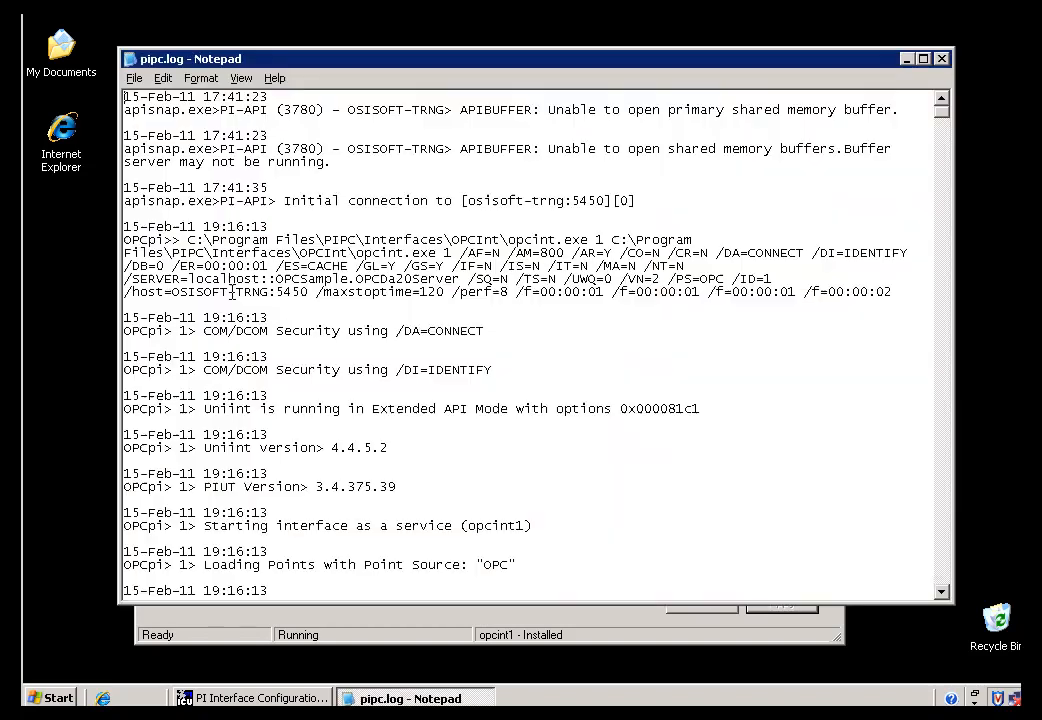
{"action": "left_click", "coordinate": [132, 78]}
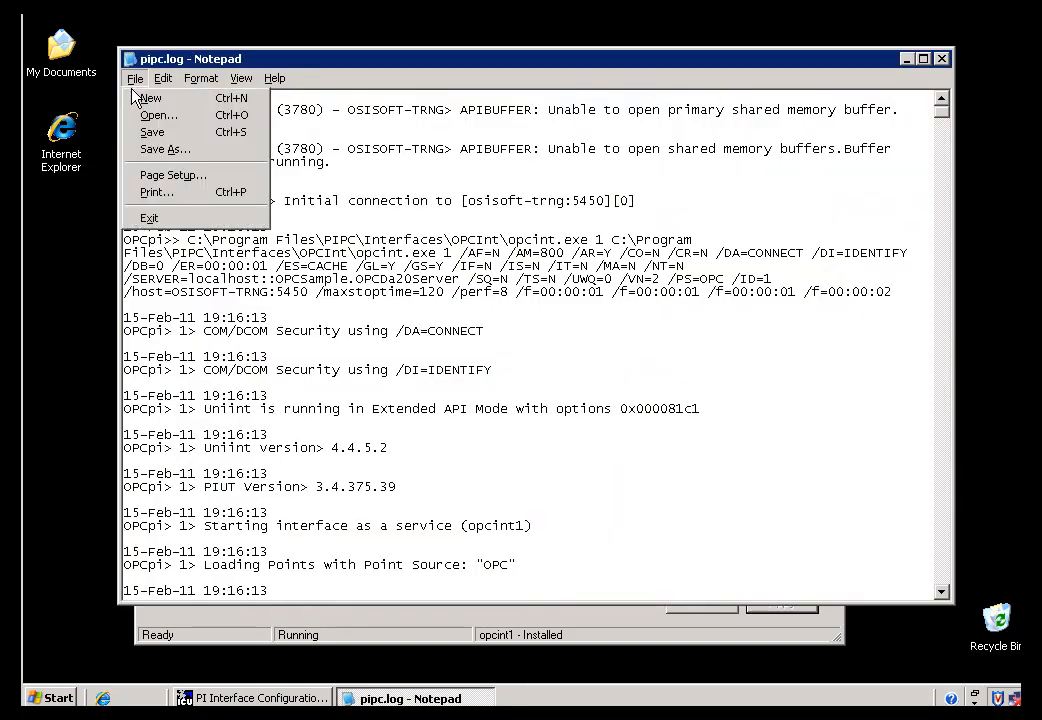
{"action": "left_click", "coordinate": [164, 148]}
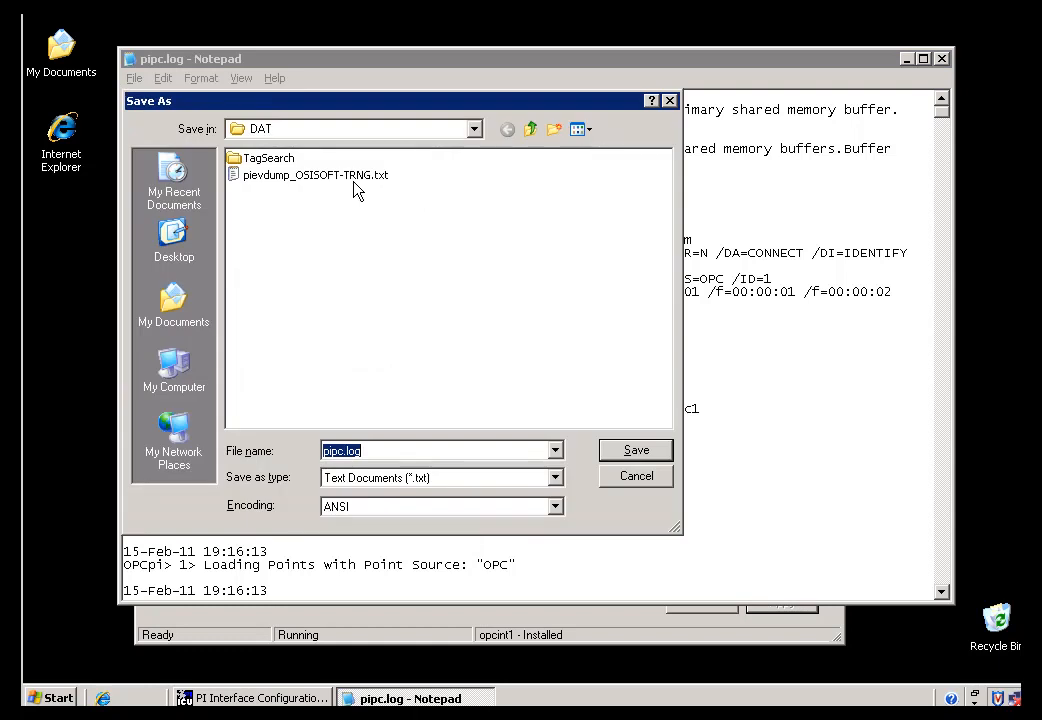
{"action": "left_click", "coordinate": [472, 128]}
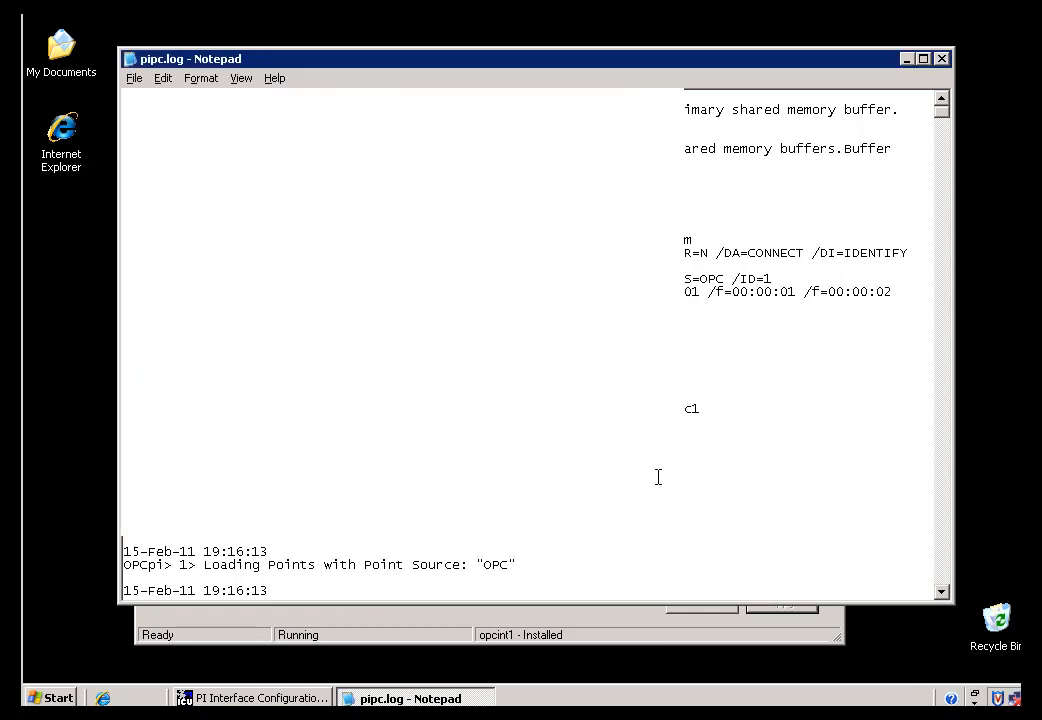
Locate the PumpSpeed_Test not-added error and highlight point source OPC in the matching-points line.
{"action": "scroll", "scroll_direction": "up", "scroll_amount": 3}
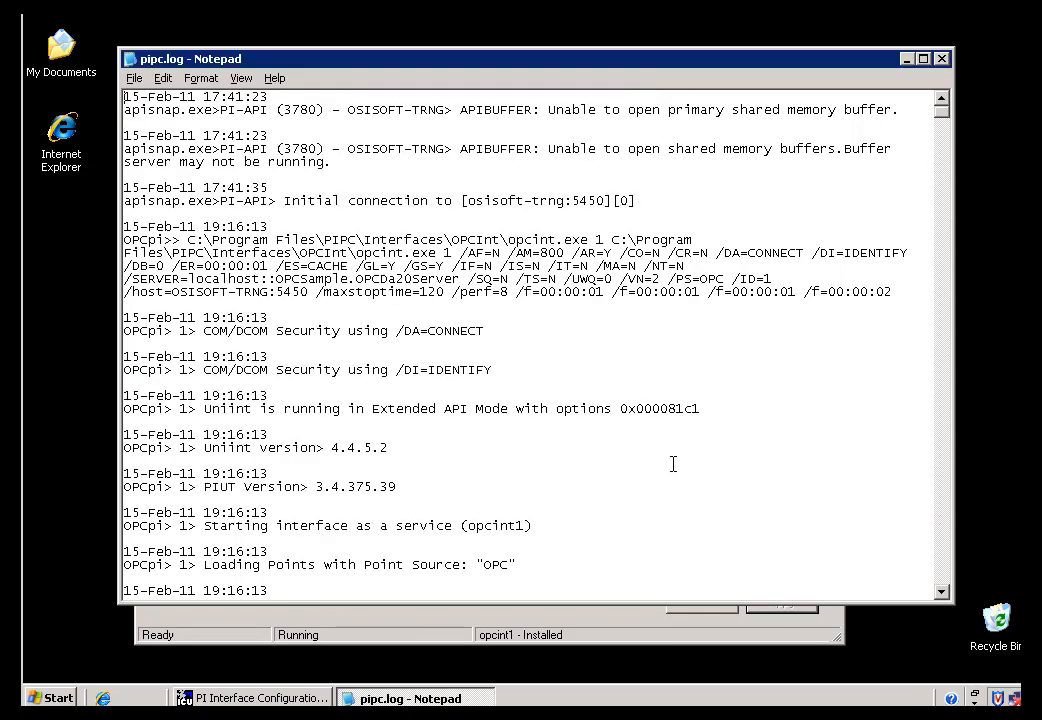
{"action": "scroll", "scroll_direction": "down", "scroll_amount": 3}
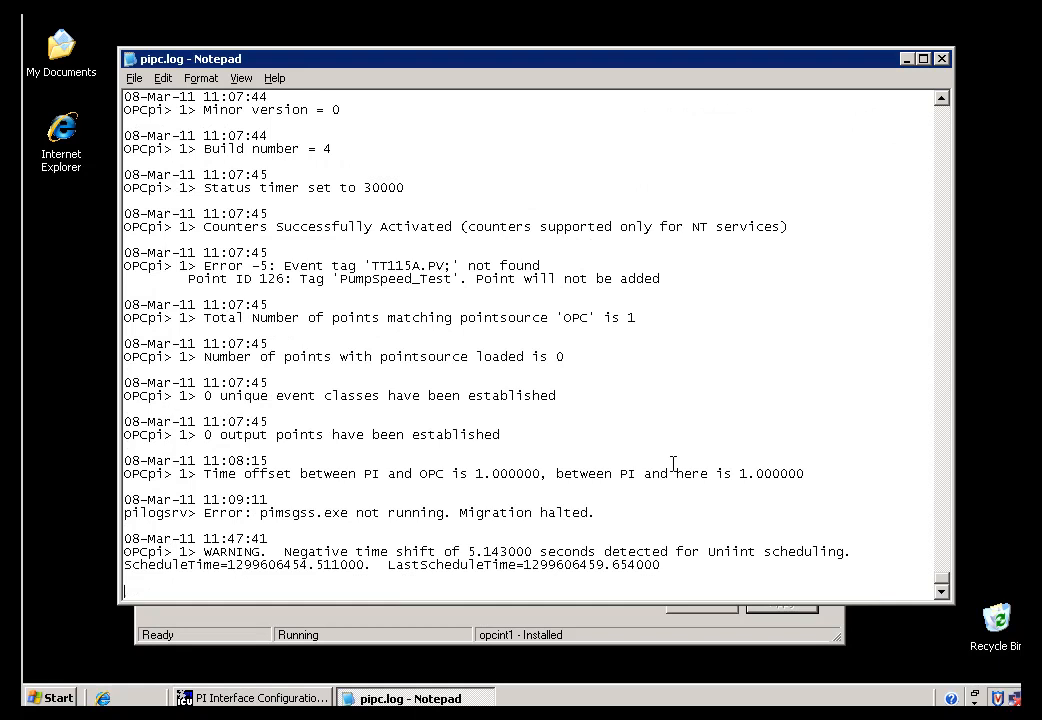
{"action": "mouse_move", "coordinate": [948, 216]}
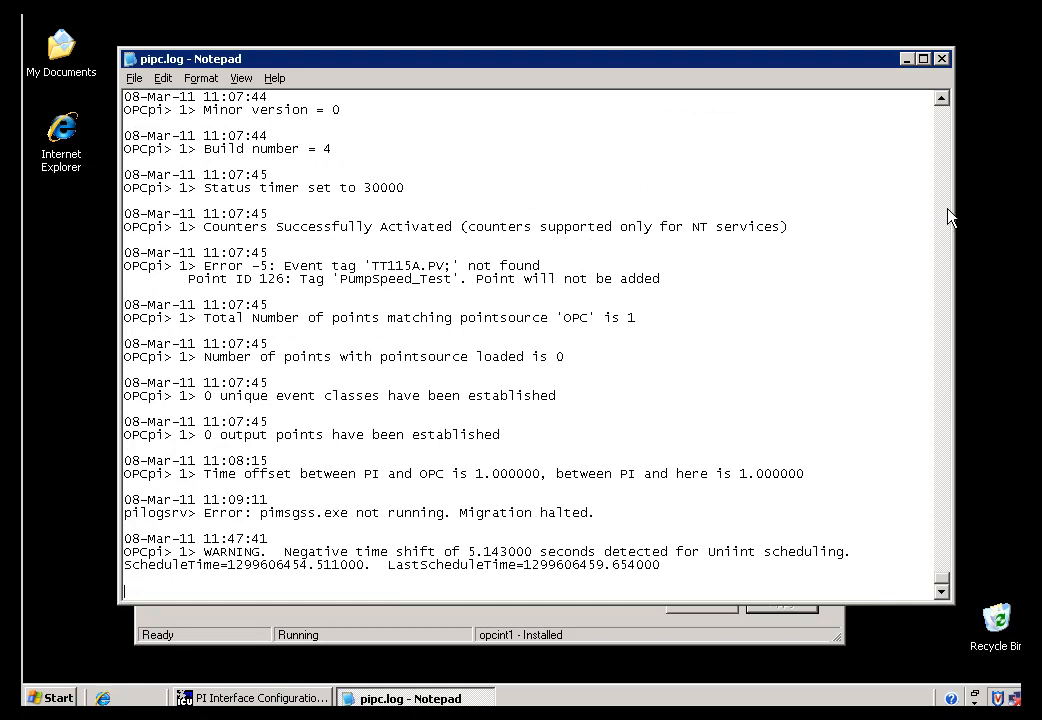
{"action": "mouse_move", "coordinate": [432, 322]}
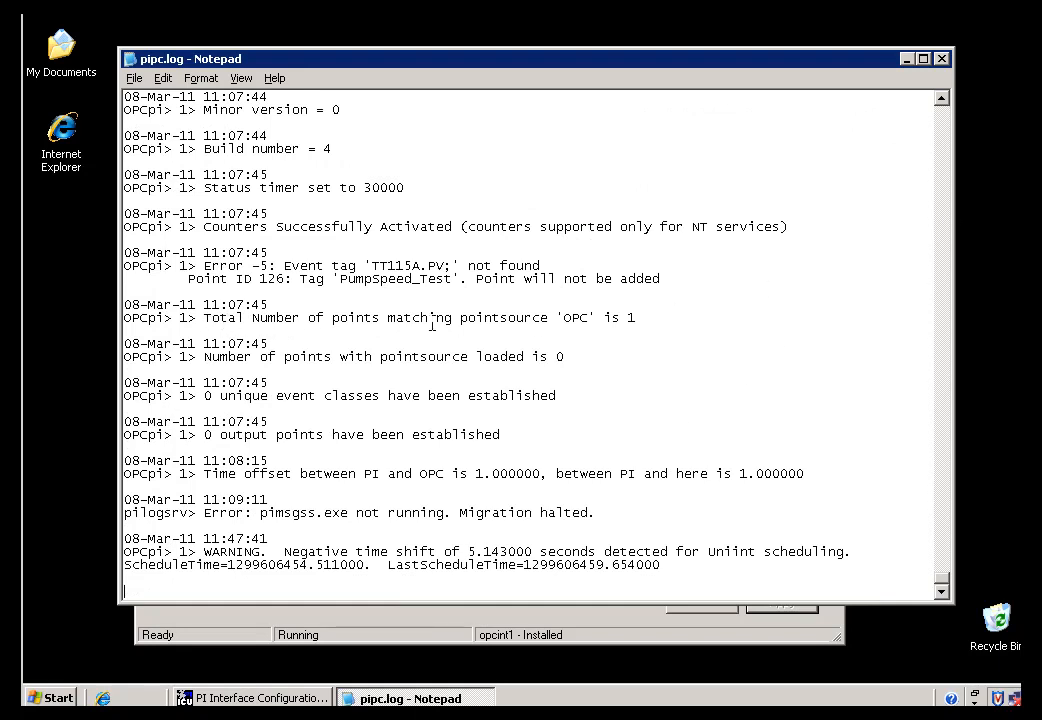
{"action": "double_click", "coordinate": [572, 316]}
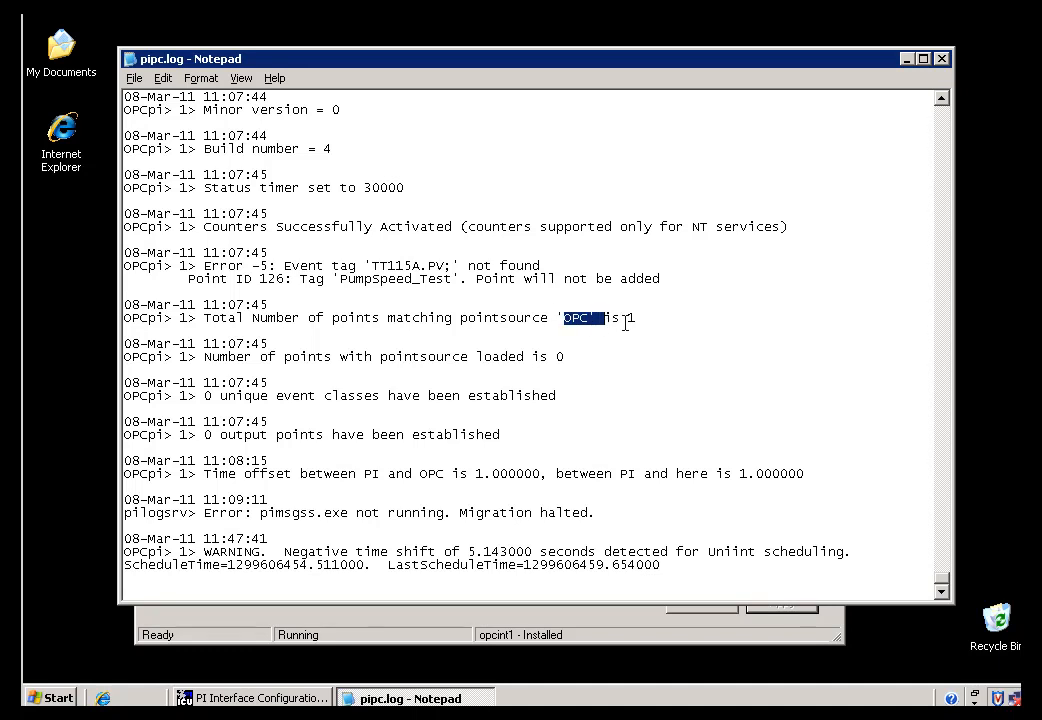
{"action": "mouse_move", "coordinate": [252, 318]}
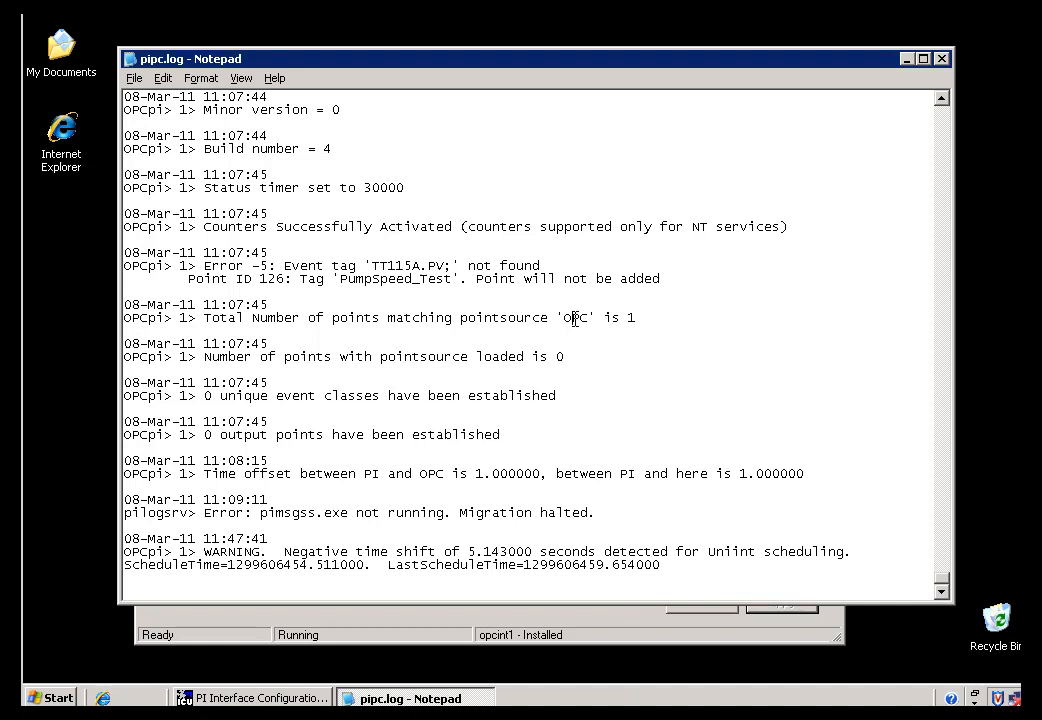
{"action": "double_click", "coordinate": [574, 316]}
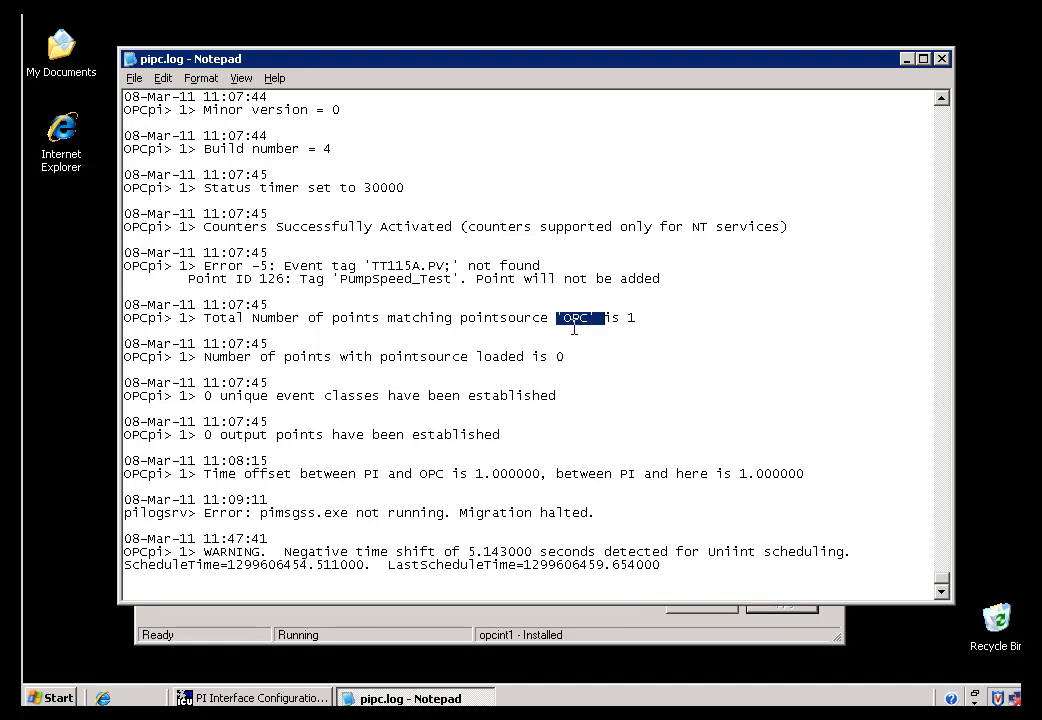
{"action": "mouse_move", "coordinate": [564, 660]}
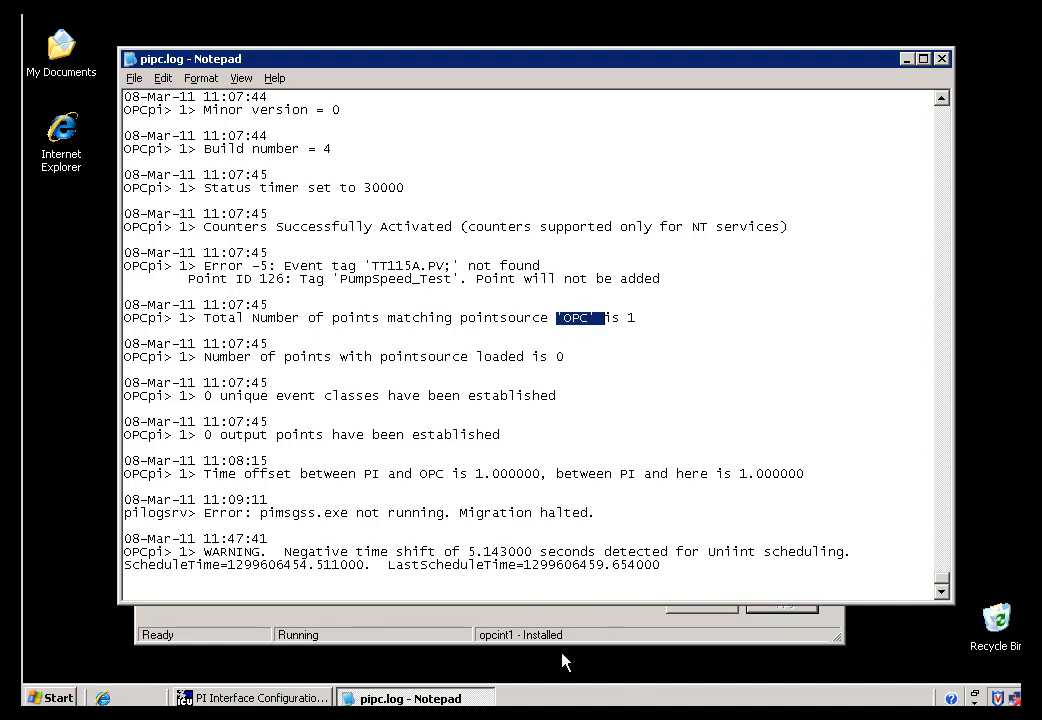
Dismiss the log files list and check opcint1's Interface ID value 1.
{"action": "left_click", "coordinate": [250, 696]}
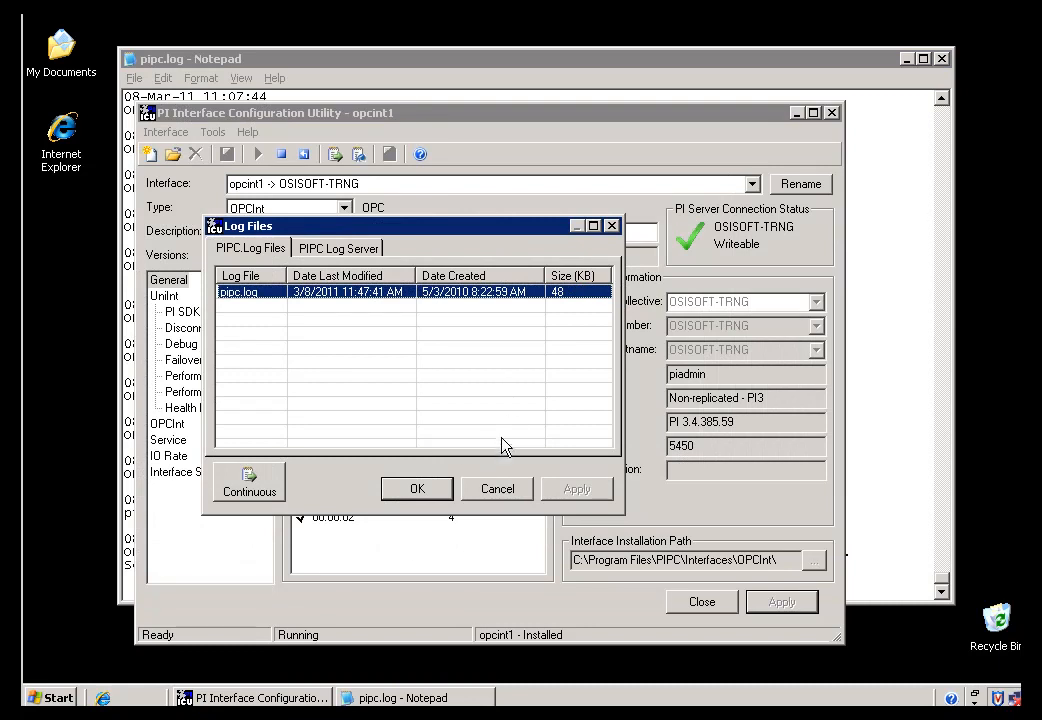
{"action": "left_click", "coordinate": [496, 488]}
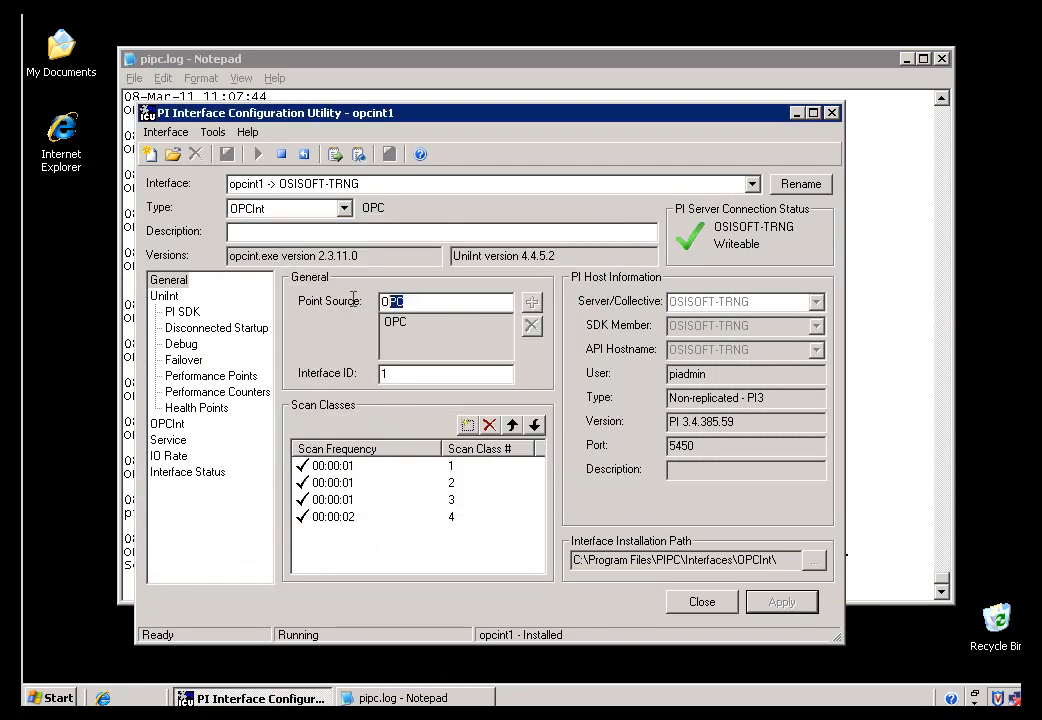
{"action": "left_click", "coordinate": [444, 374]}
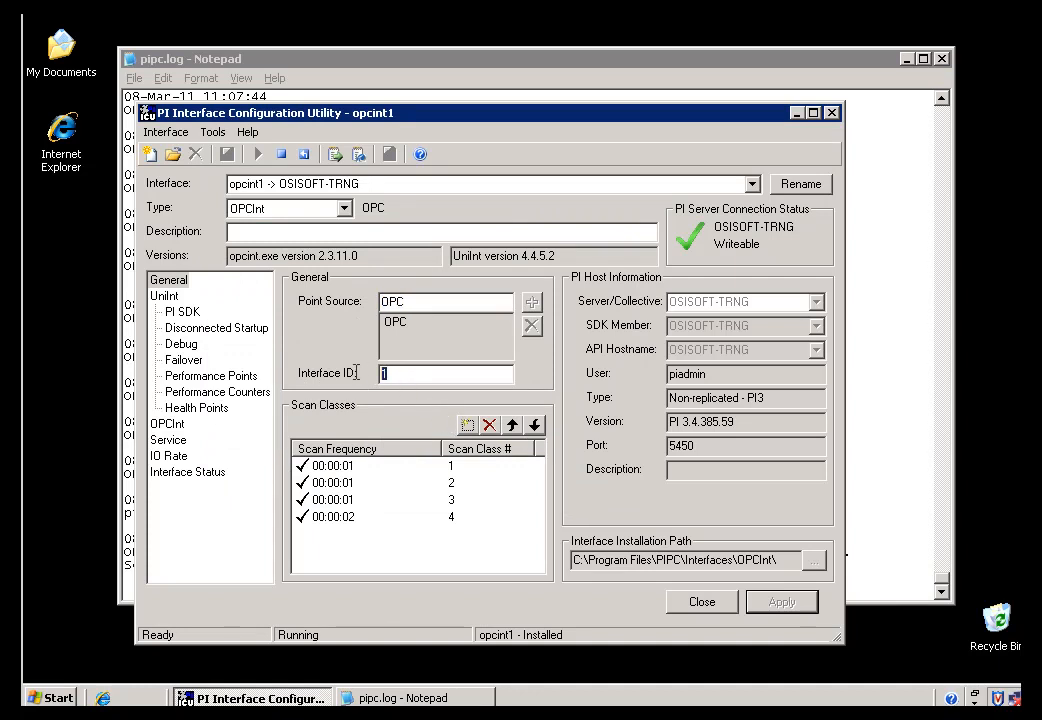
{"action": "mouse_move", "coordinate": [400, 416]}
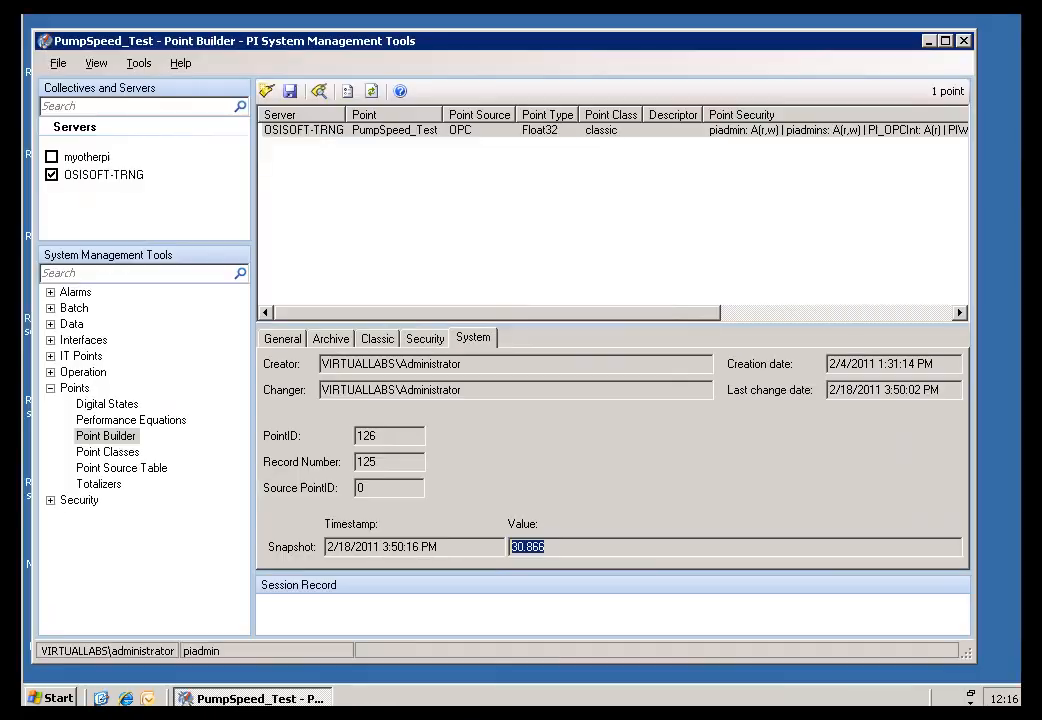
Check Exdesc event=tt115a.pv; on General, then Location1 1 and Location4 4 on Classic.
{"action": "left_click", "coordinate": [282, 336]}
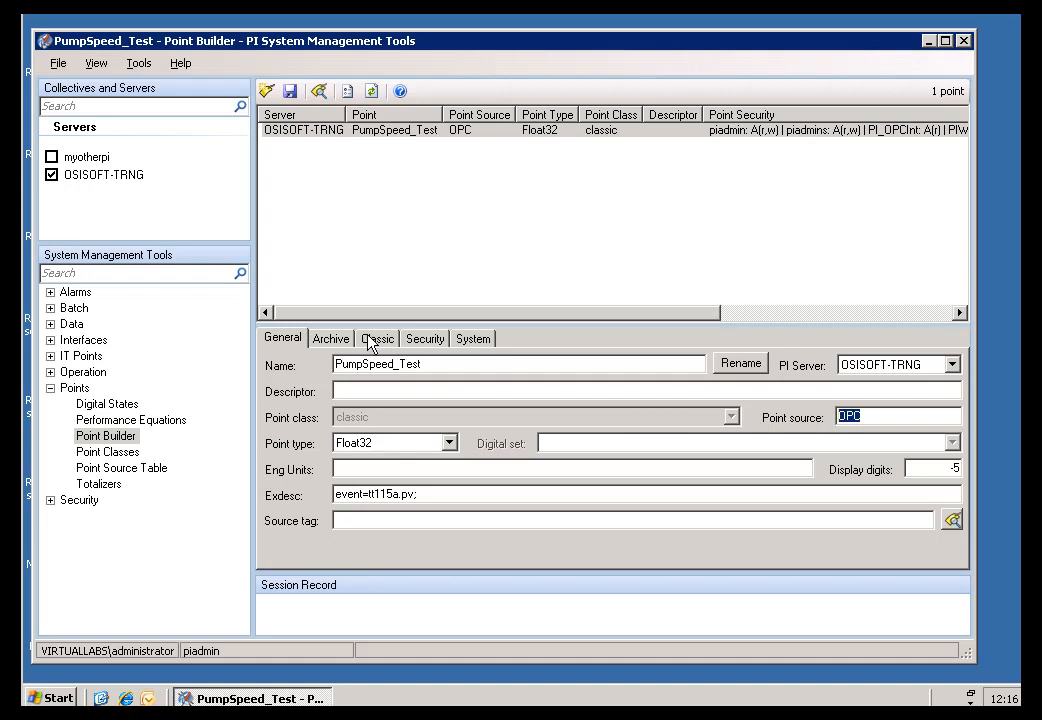
{"action": "left_click", "coordinate": [376, 338]}
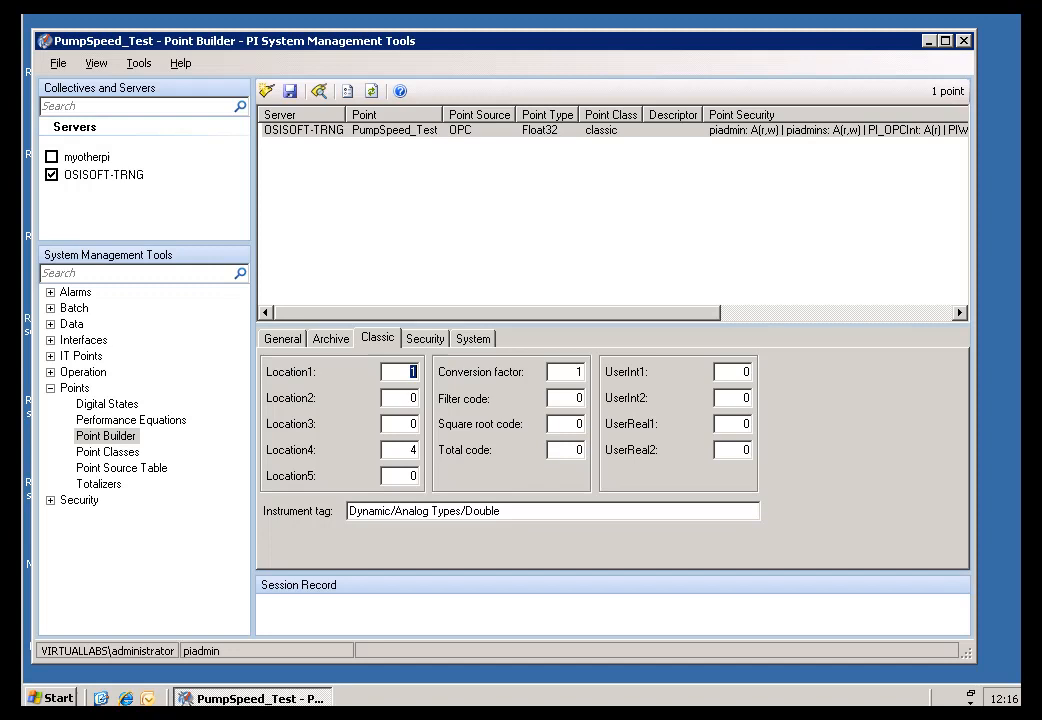
{"action": "mouse_move", "coordinate": [284, 344]}
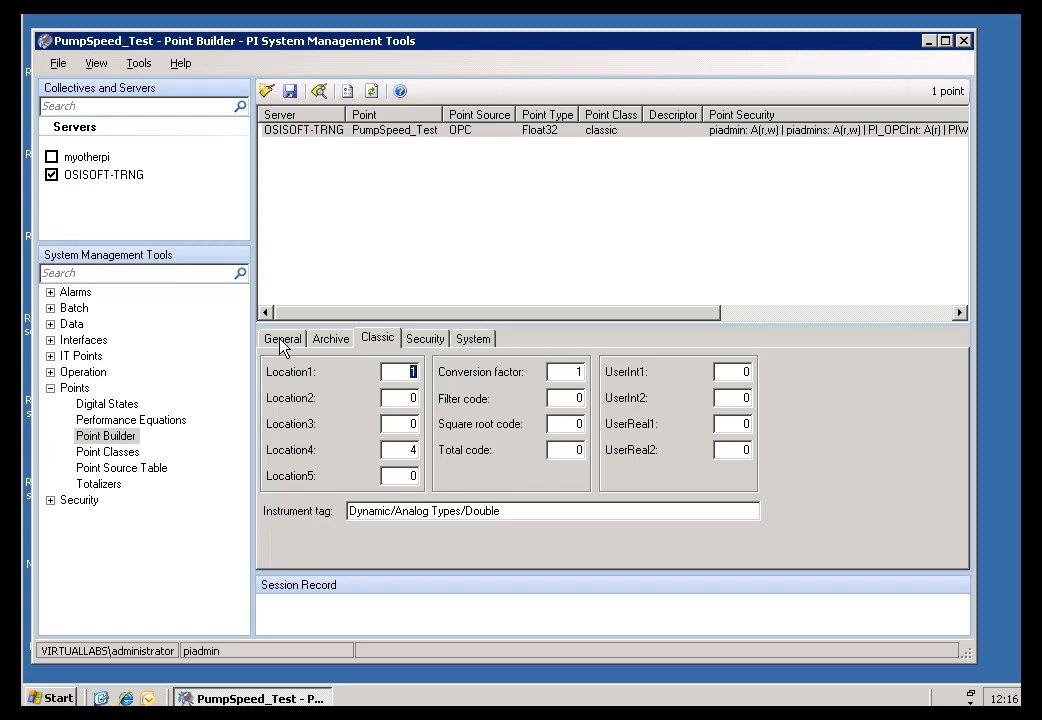
{"action": "mouse_move", "coordinate": [284, 348]}
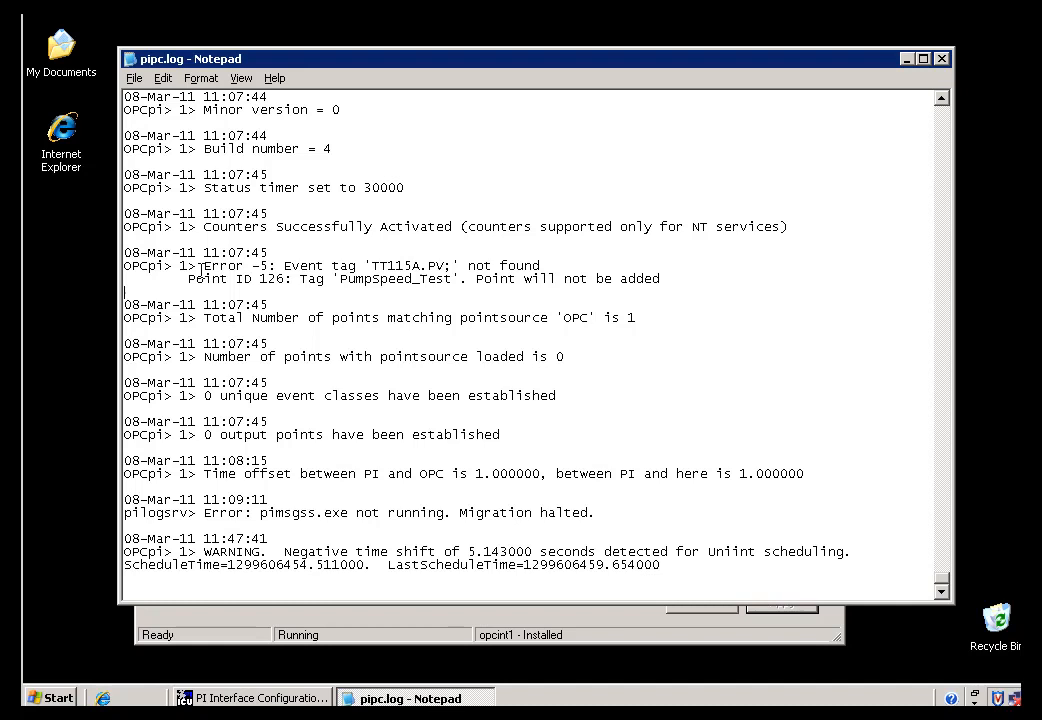
Highlight the Error -5 line reporting event tag TT115A.PV not found.
{"action": "left_click_drag", "start_coordinate": [204, 264], "coordinate": [558, 264]}
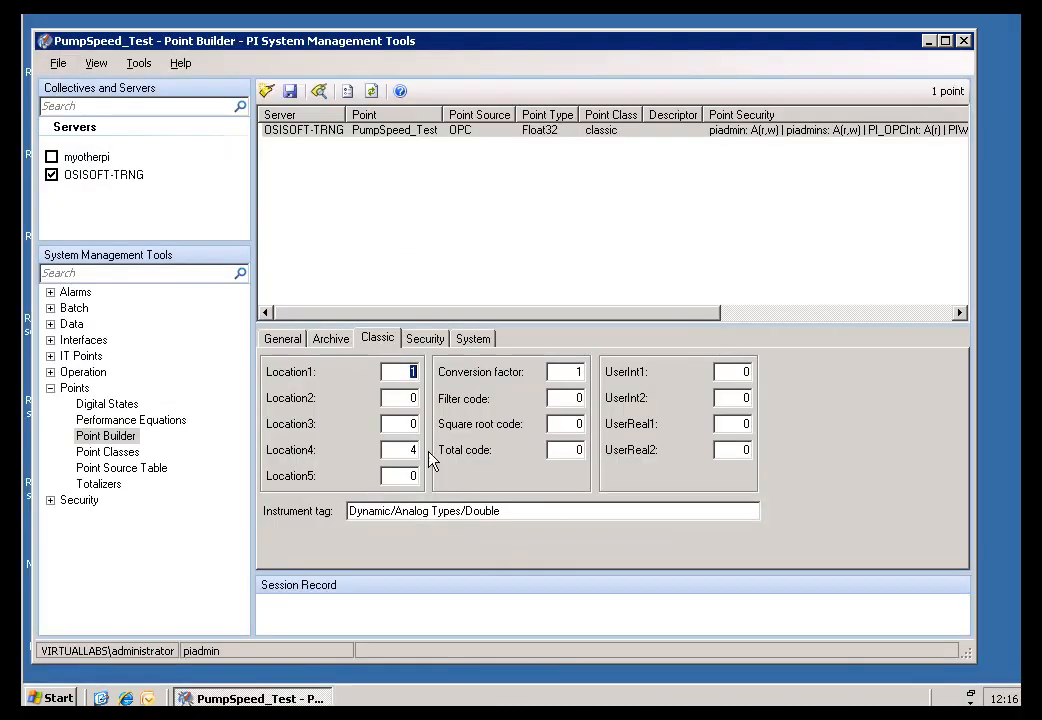
Delete the Exdesc value event=tt115a.pv; and save PumpSpeed_Test successfully.
{"action": "left_click", "coordinate": [284, 338]}
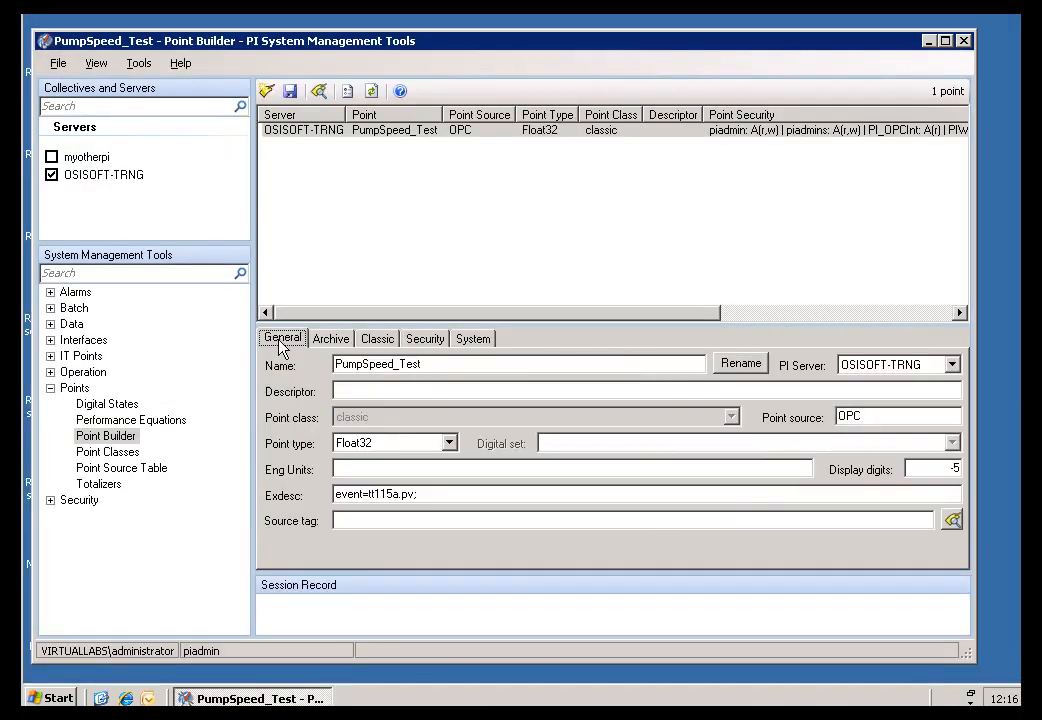
{"action": "mouse_move", "coordinate": [336, 504]}
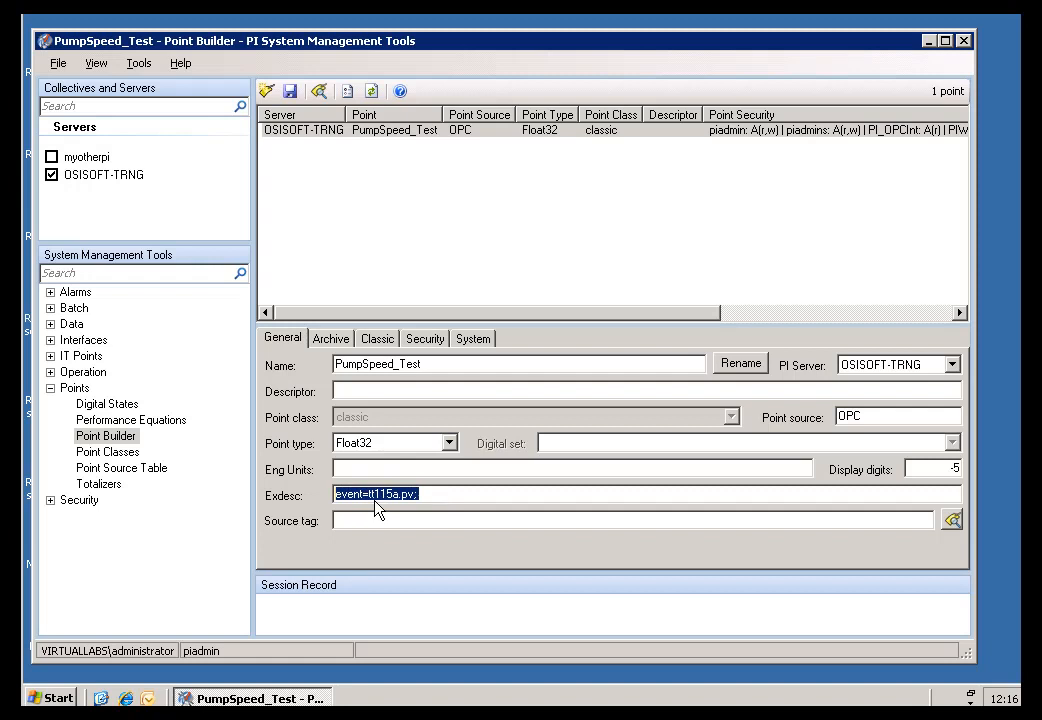
{"action": "left_click", "coordinate": [376, 492]}
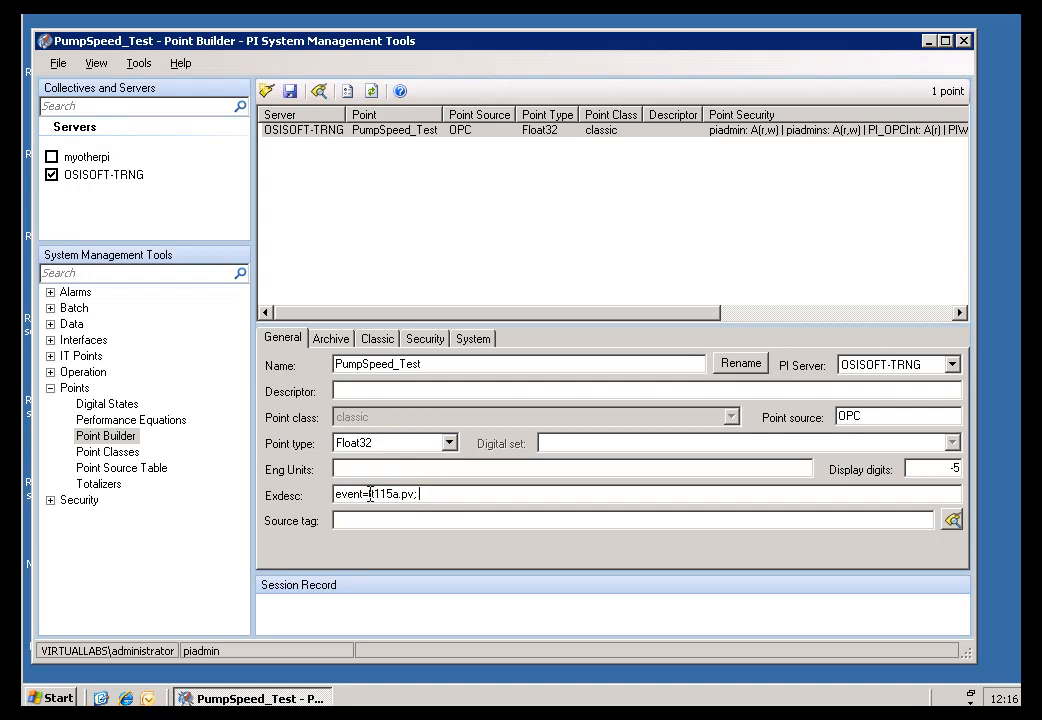
{"action": "double_click", "coordinate": [390, 492]}
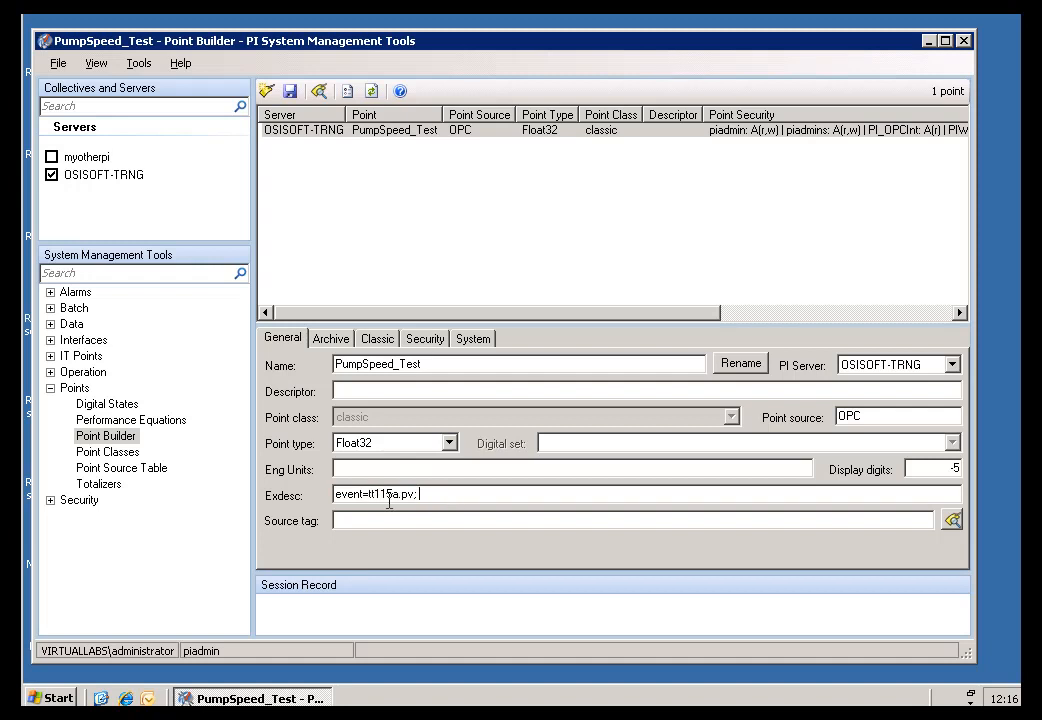
{"action": "triple_click", "coordinate": [378, 492]}
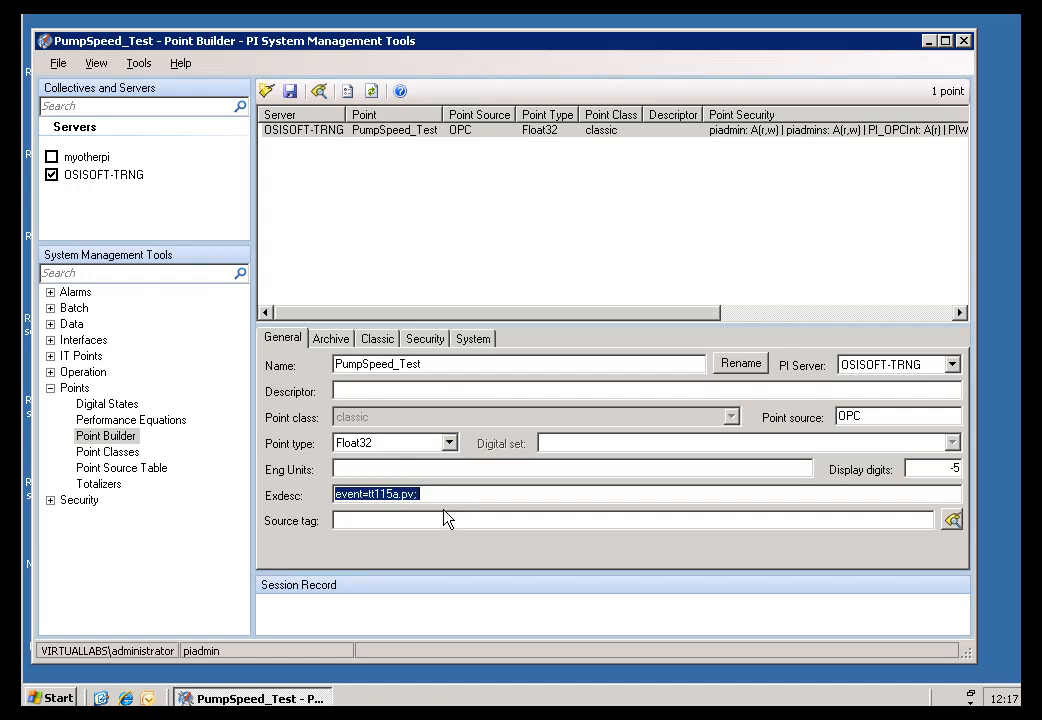
{"action": "left_click", "coordinate": [438, 496]}
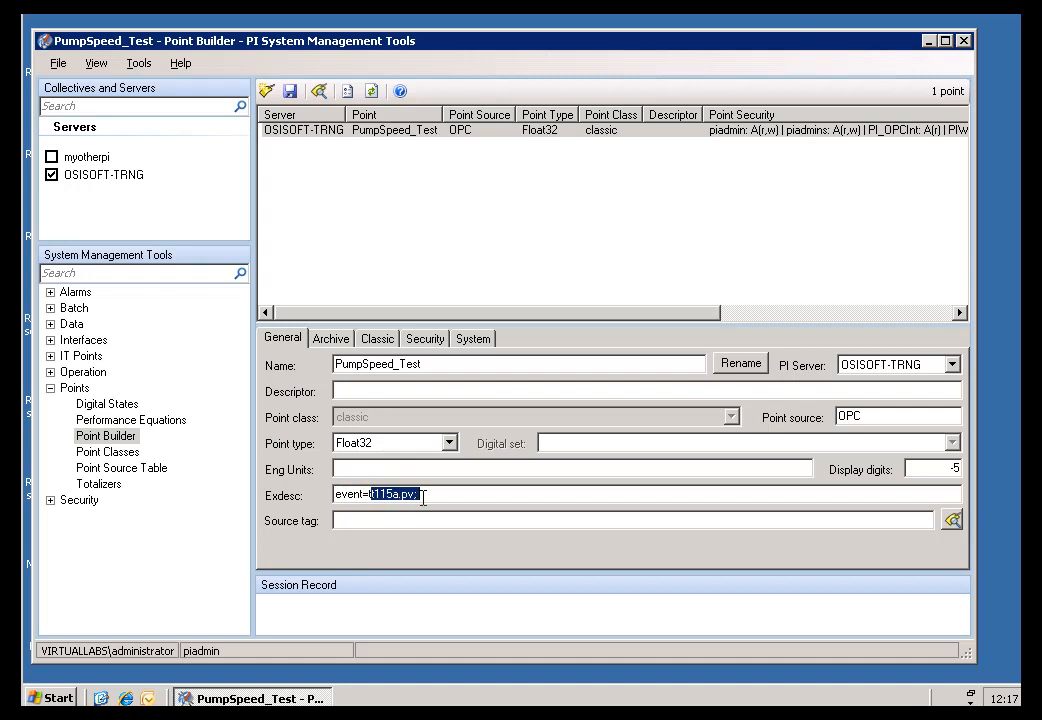
{"action": "left_click", "coordinate": [424, 496]}
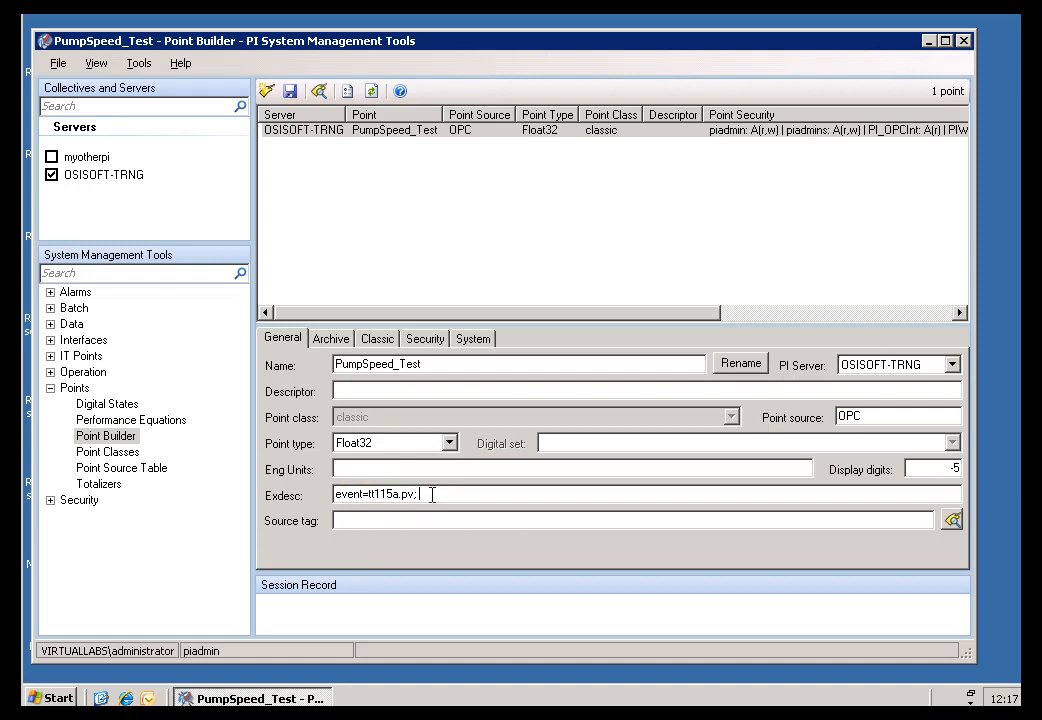
{"action": "triple_click", "coordinate": [376, 494]}
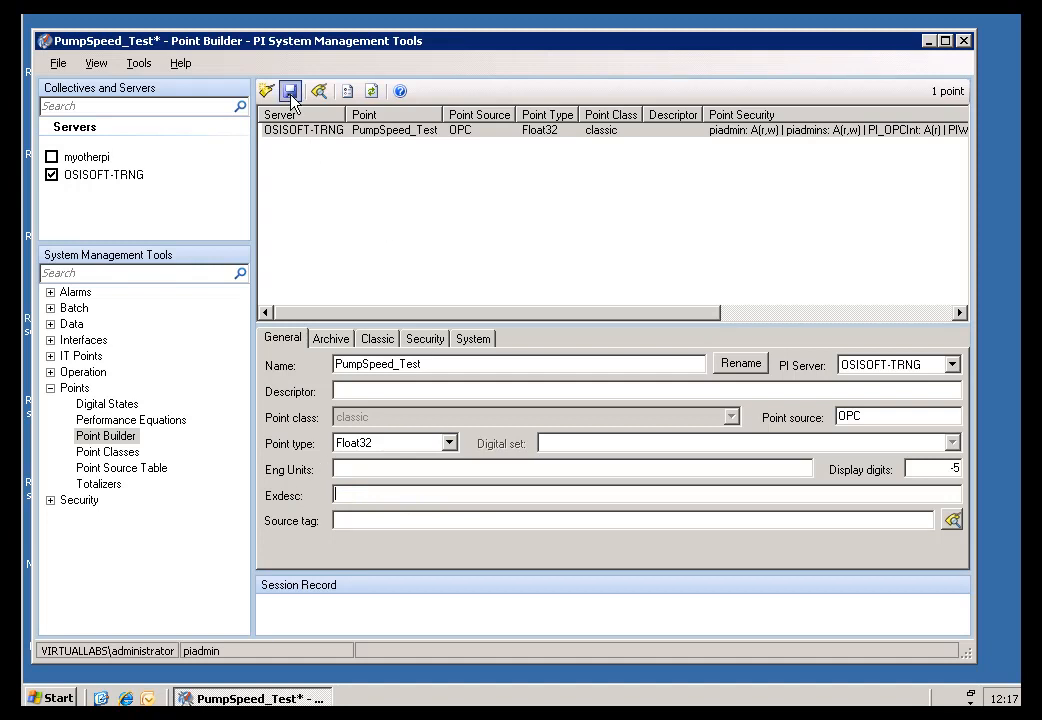
{"action": "left_click", "coordinate": [290, 92]}
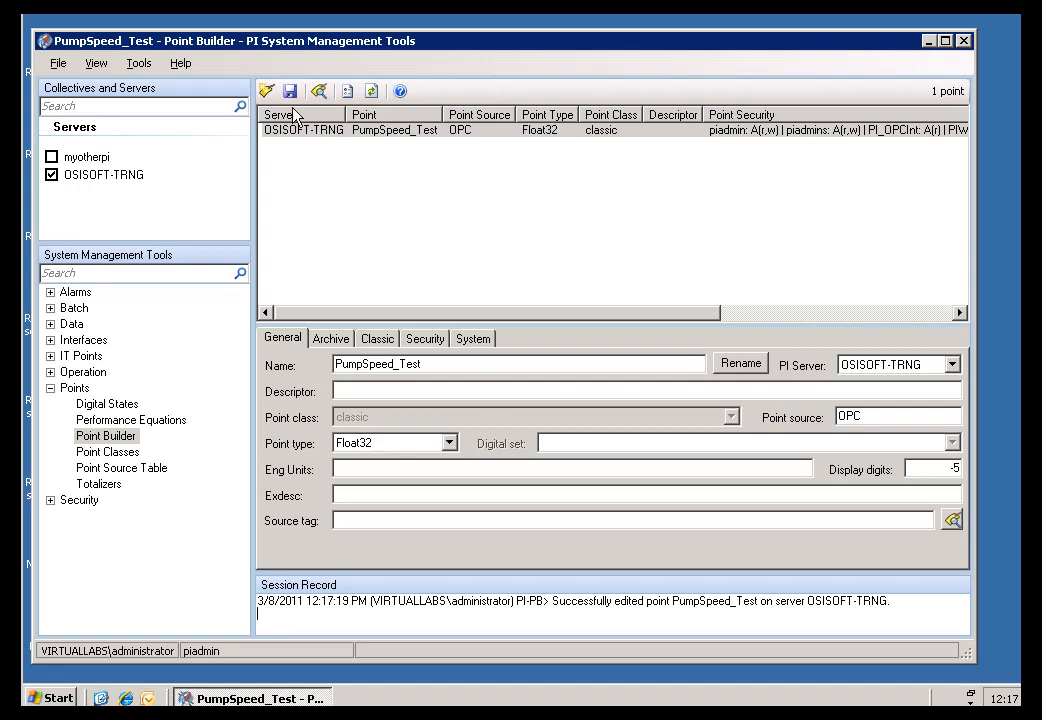
{"action": "mouse_move", "coordinate": [308, 170]}
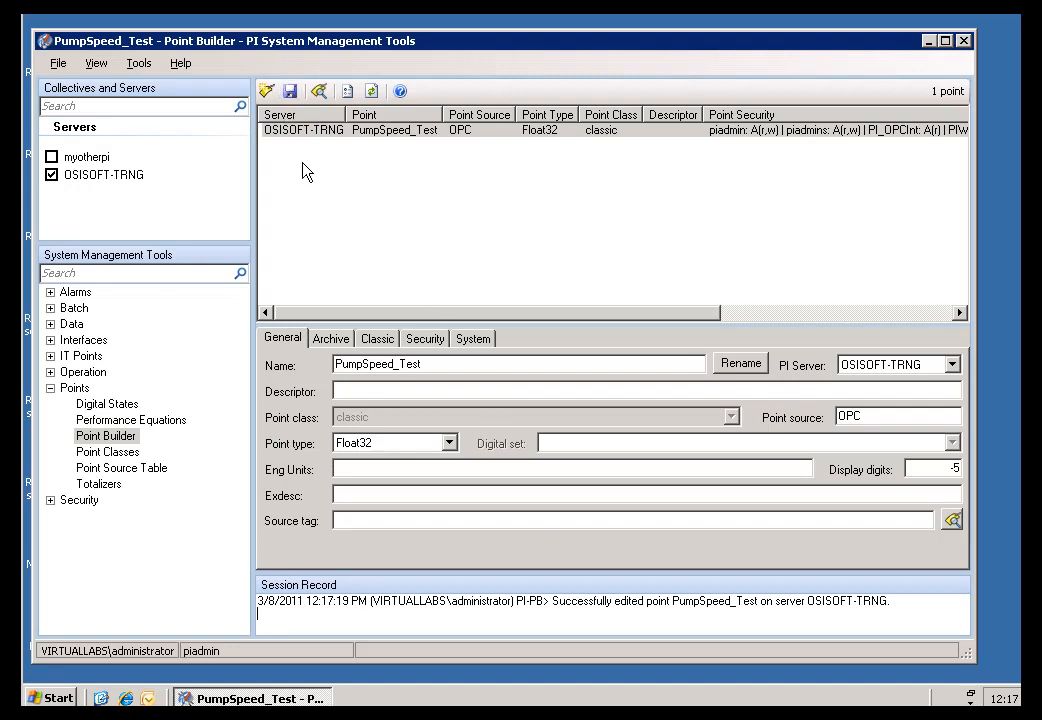
Bring the pipc.log Notepad window back to the front.
{"action": "left_click", "coordinate": [410, 696]}
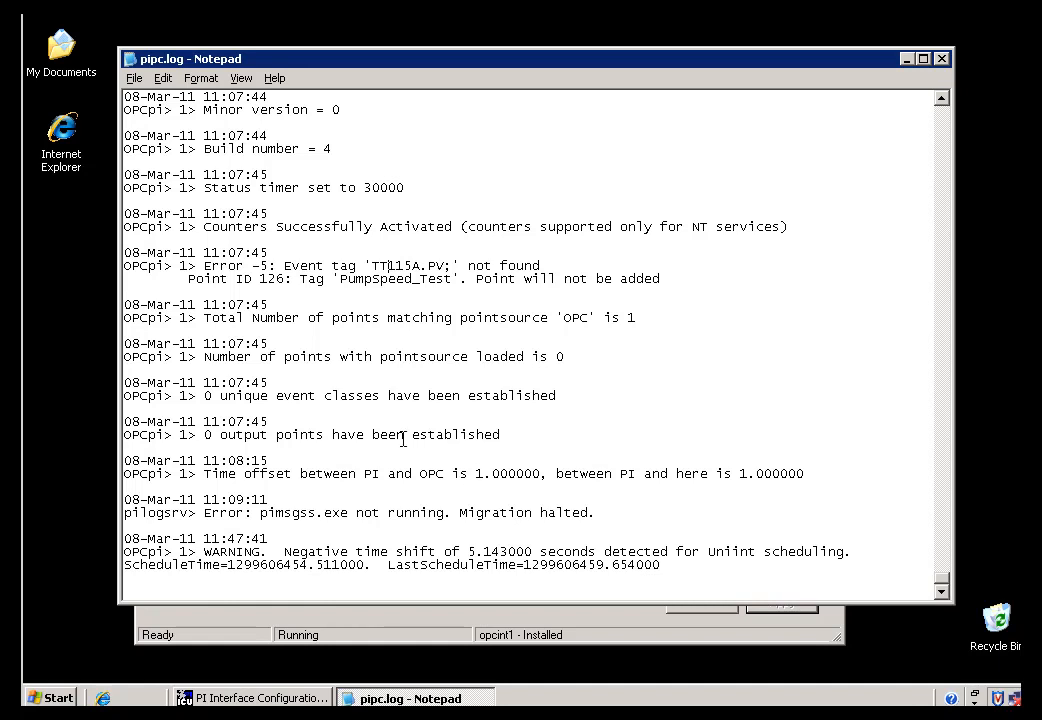
{"action": "mouse_move", "coordinate": [948, 64]}
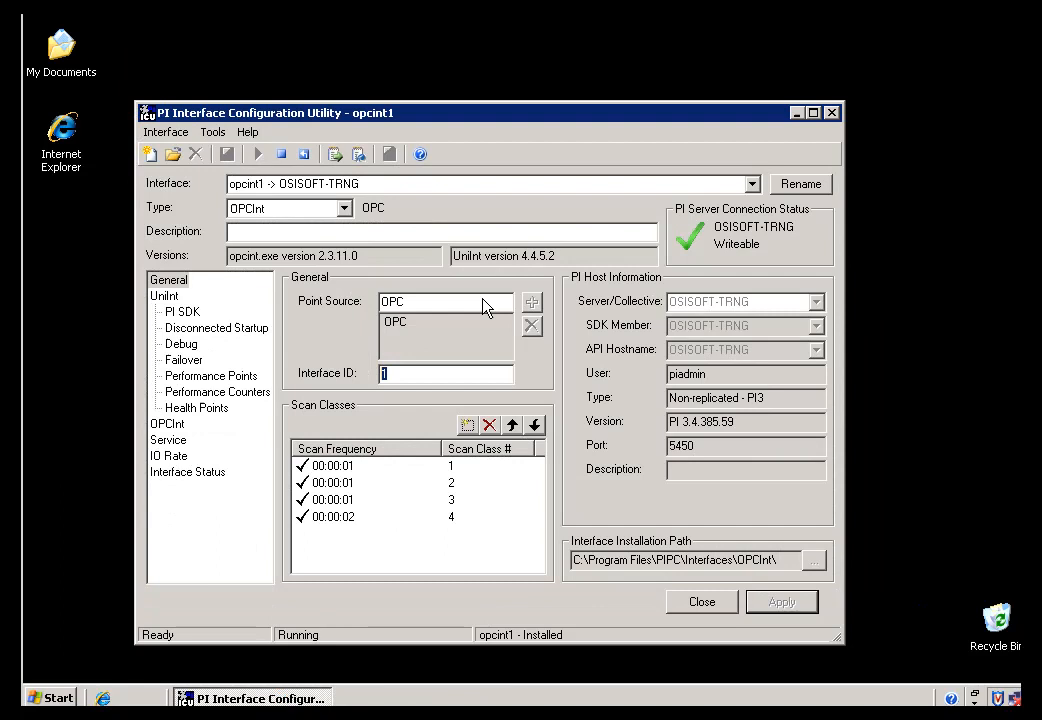
{"action": "mouse_move", "coordinate": [484, 300]}
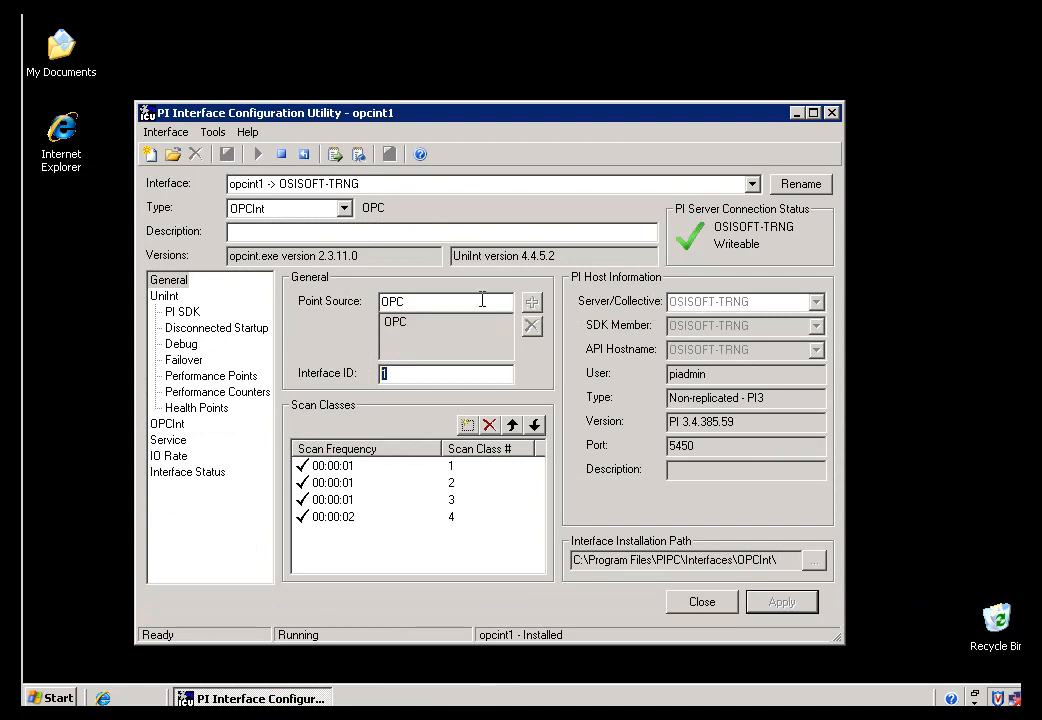
{"action": "mouse_move", "coordinate": [500, 140]}
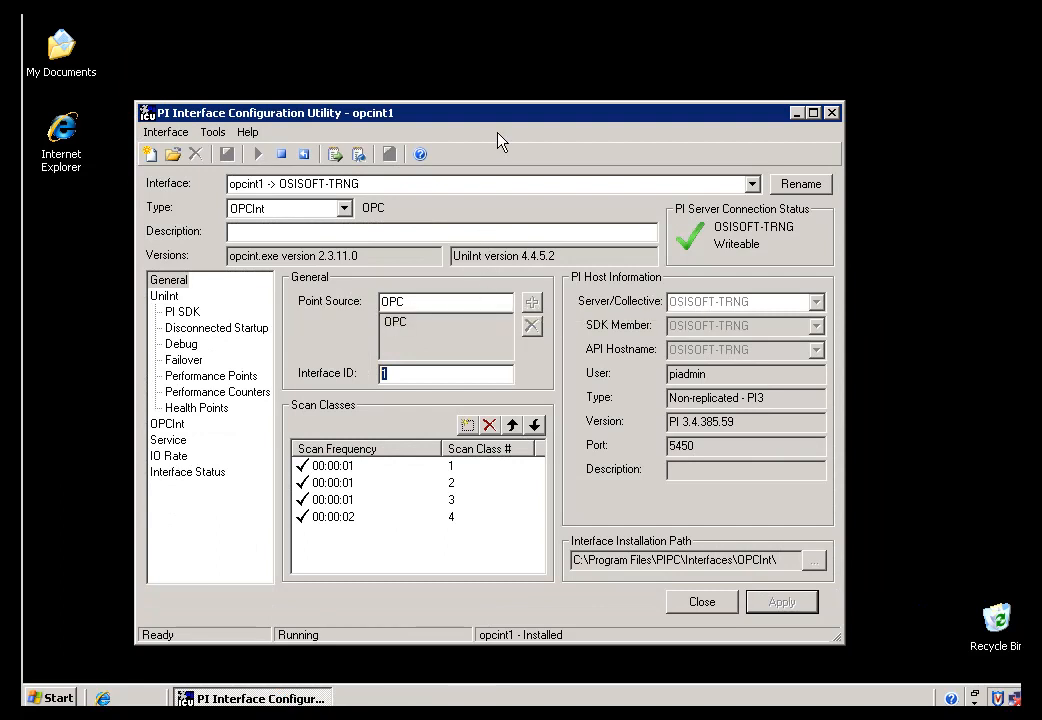
{"action": "mouse_move", "coordinate": [448, 180]}
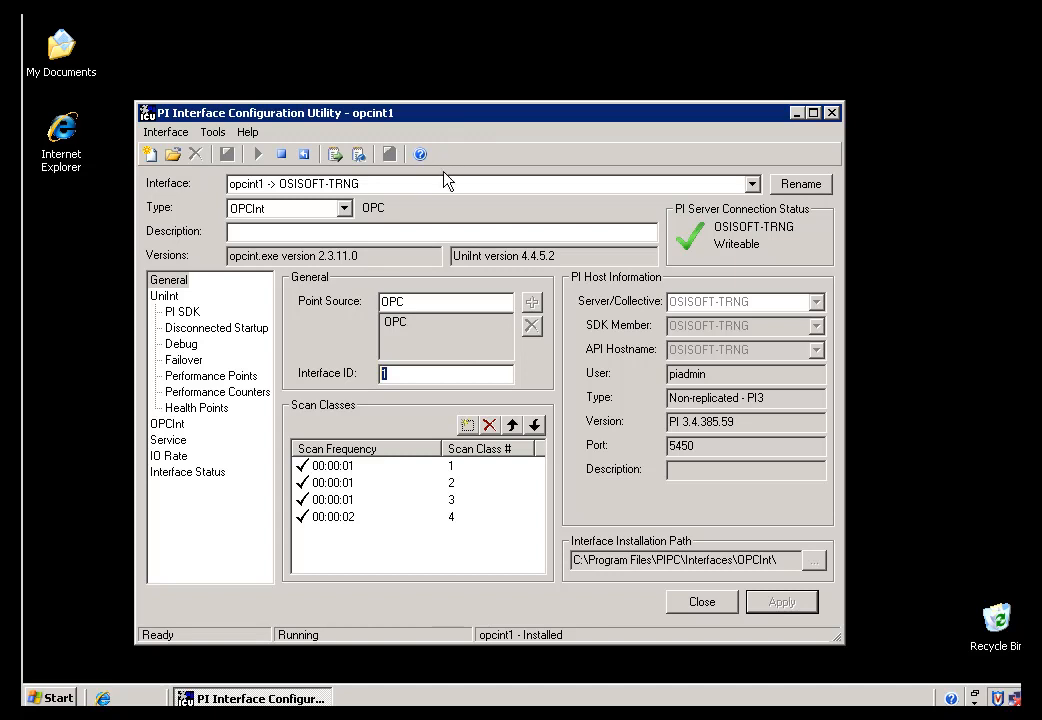
{"action": "mouse_move", "coordinate": [504, 486]}
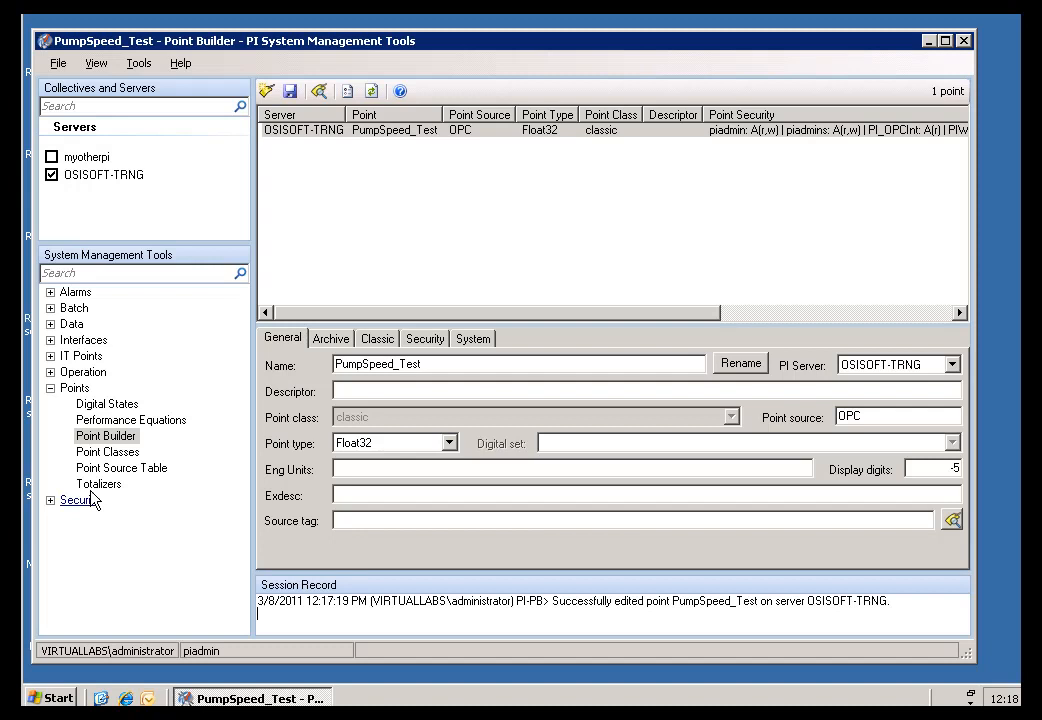
{"action": "mouse_move", "coordinate": [56, 414]}
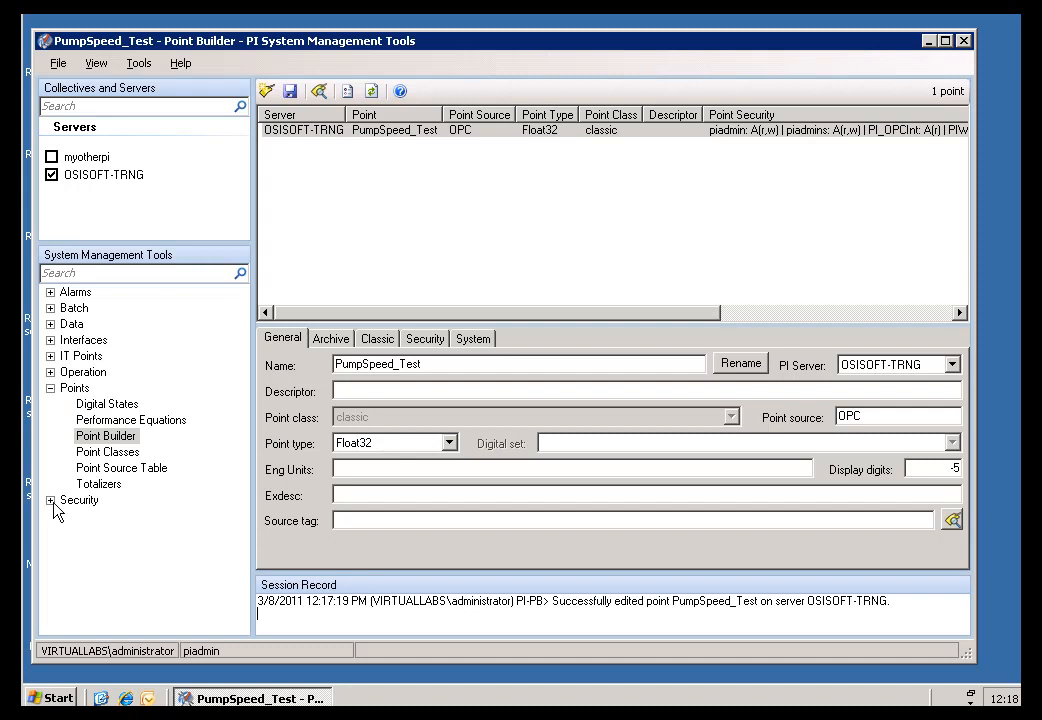
Show the Trusts list under Security > Mappings & Trusts for OSISOFT-TRNG.
{"action": "left_click", "coordinate": [52, 500]}
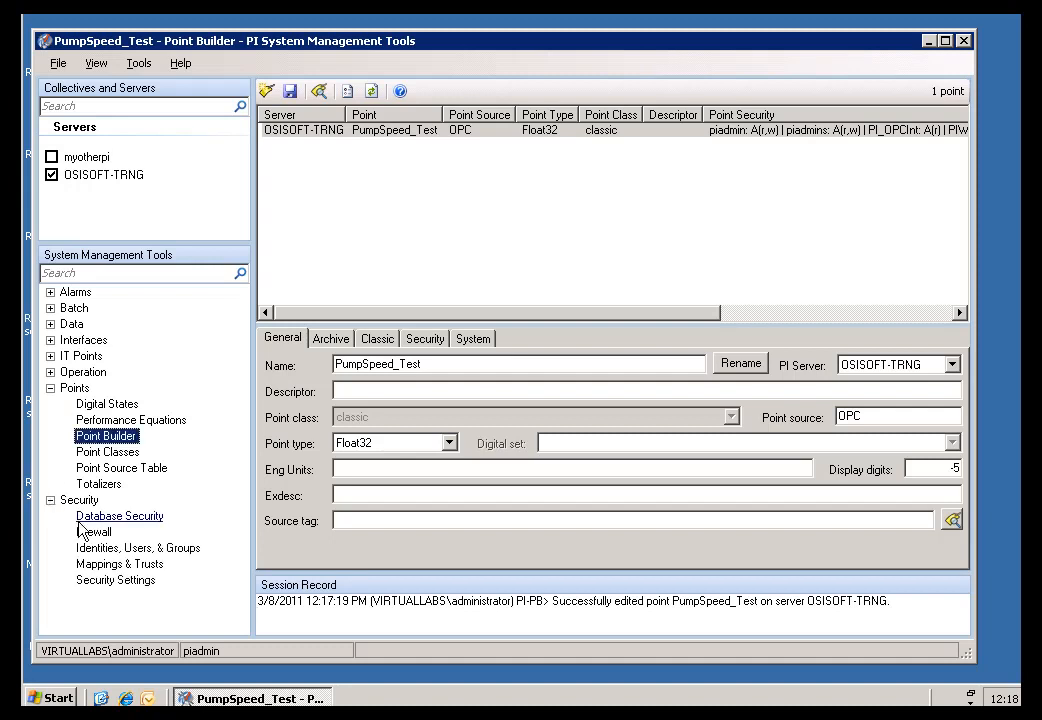
{"action": "left_click", "coordinate": [120, 564]}
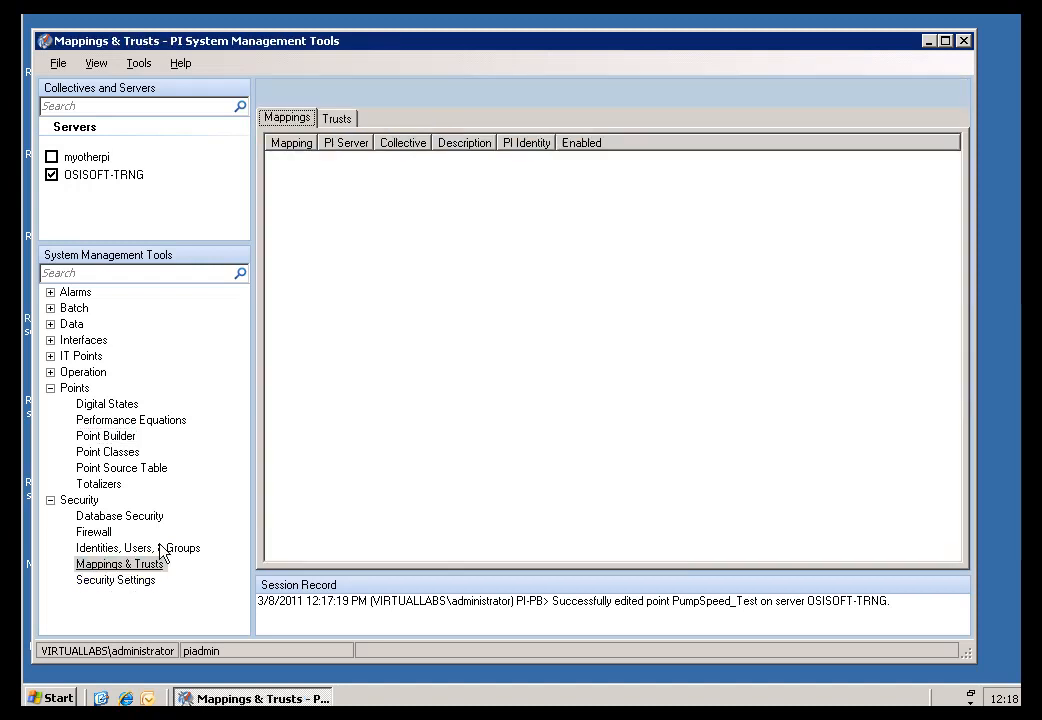
{"action": "left_click", "coordinate": [336, 118]}
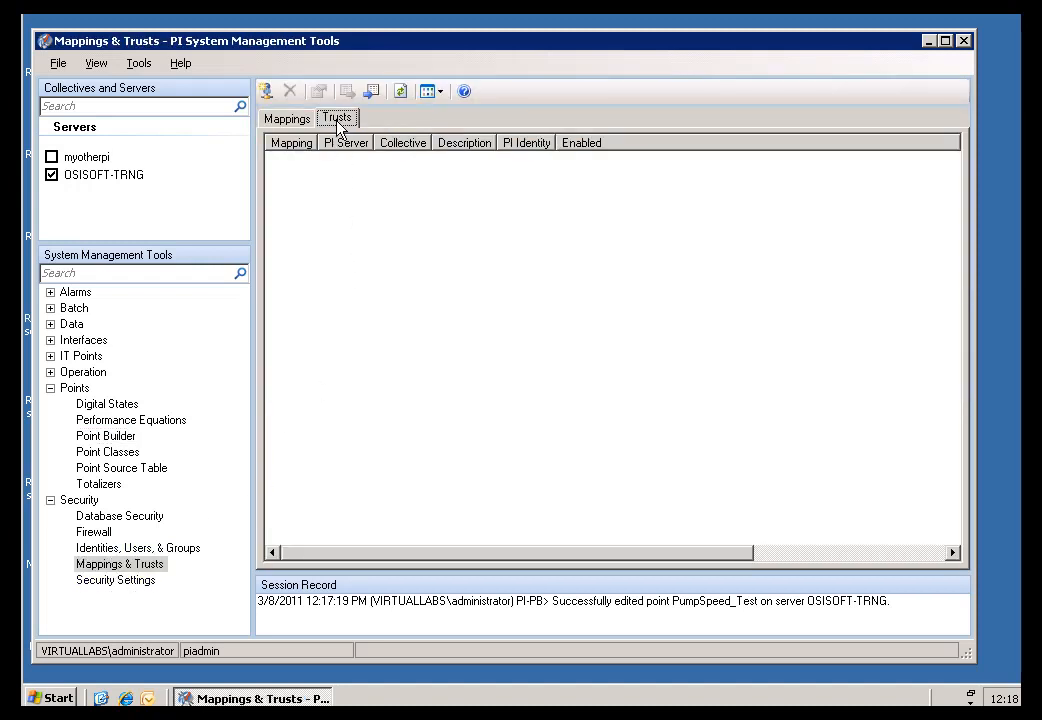
{"action": "left_click", "coordinate": [336, 118]}
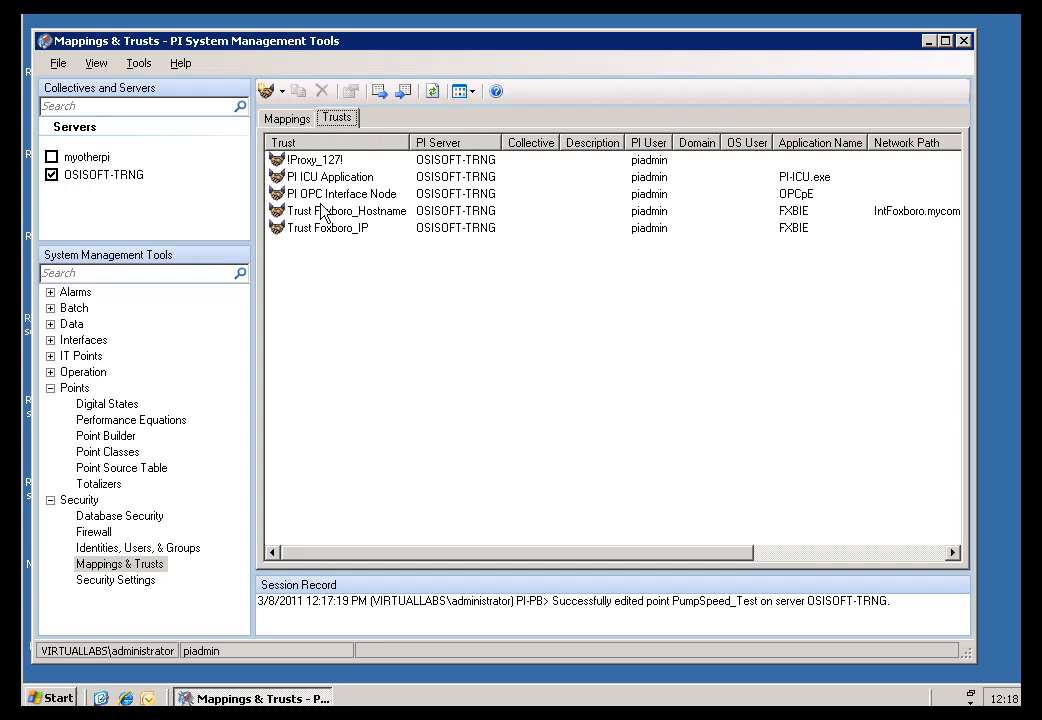
{"action": "mouse_move", "coordinate": [324, 212]}
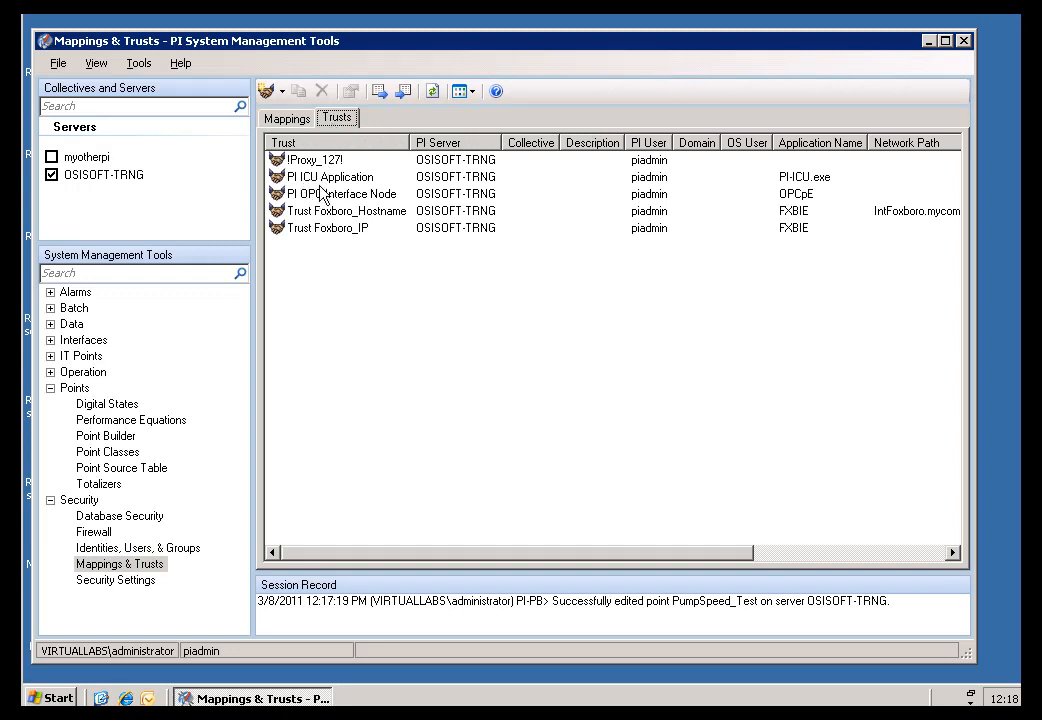
Review the PI OPC Interface Node trust: IP 192.168.70.204 mapped to piadmin.
{"action": "left_click", "coordinate": [340, 192]}
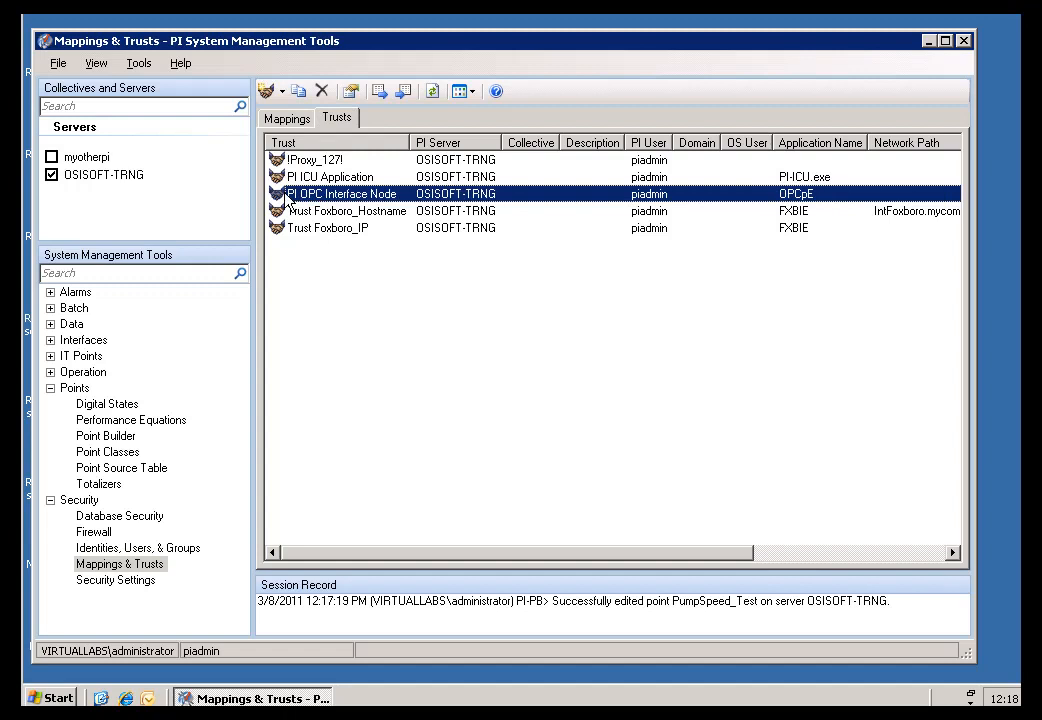
{"action": "double_click", "coordinate": [340, 192]}
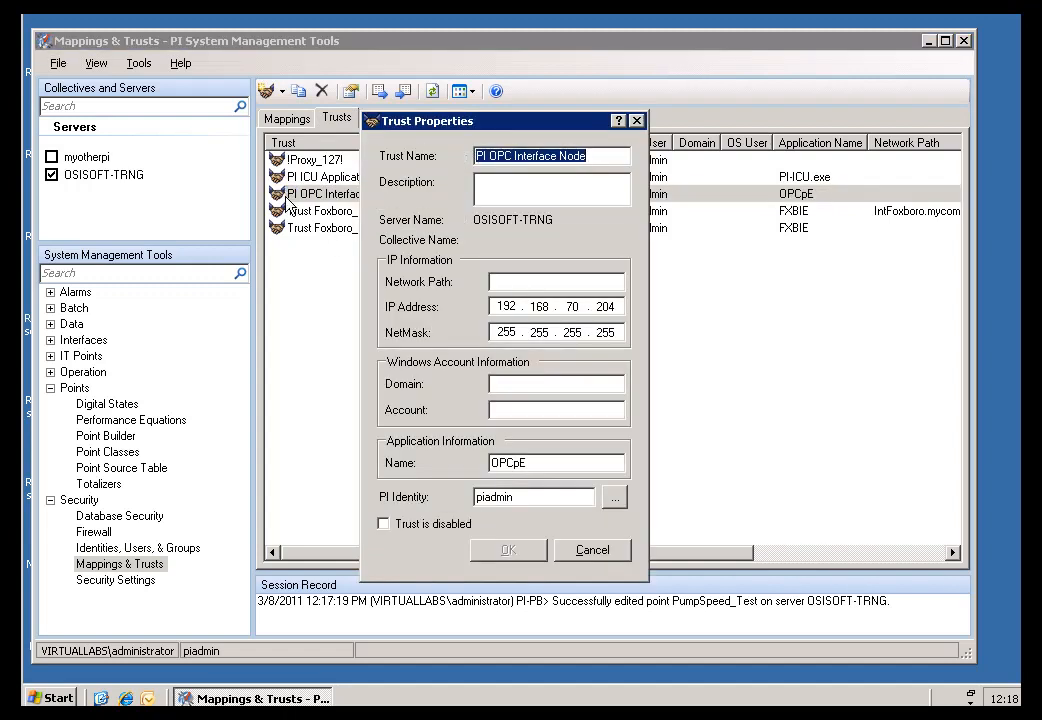
{"action": "mouse_move", "coordinate": [584, 450]}
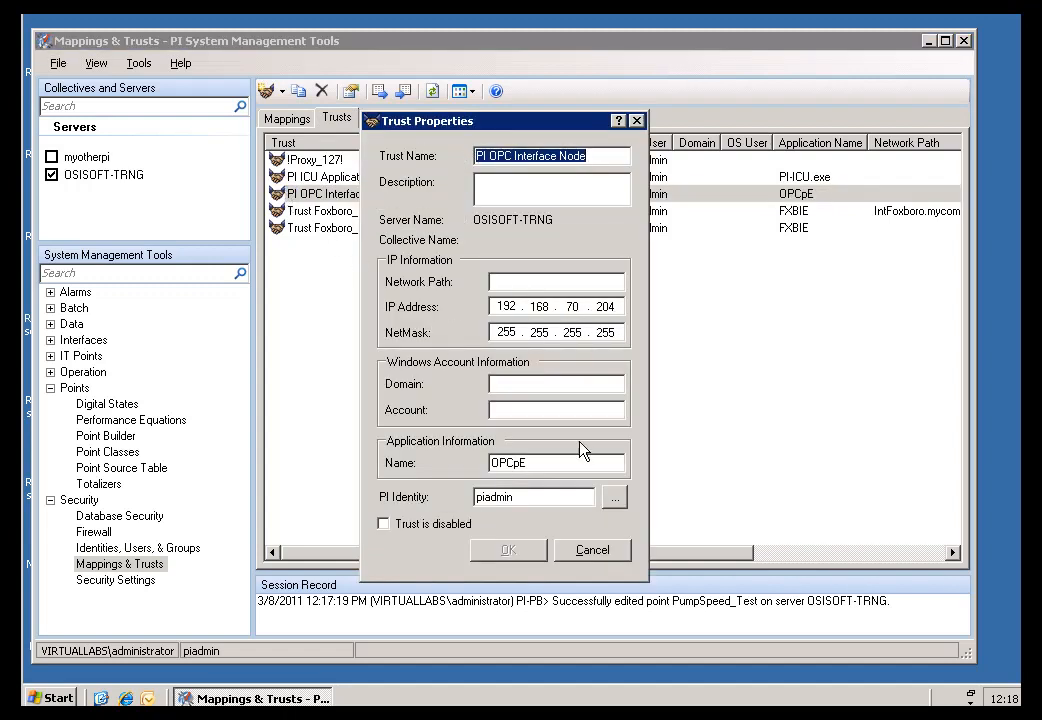
{"action": "mouse_move", "coordinate": [504, 480]}
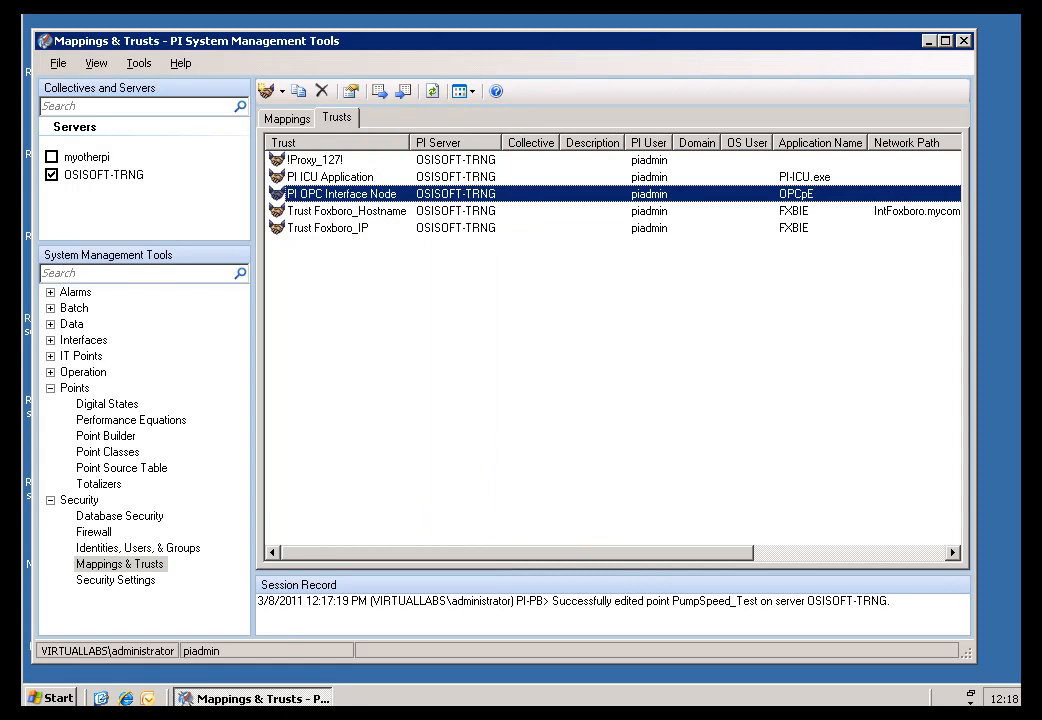
{"action": "left_click", "coordinate": [120, 564]}
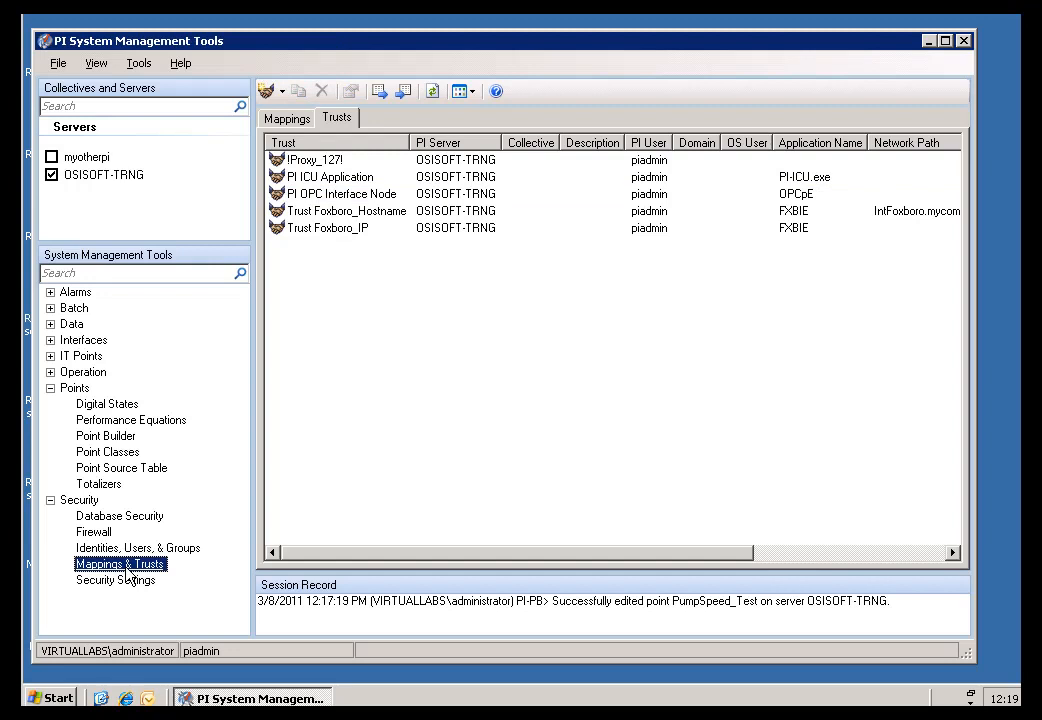
{"action": "mouse_move", "coordinate": [108, 508]}
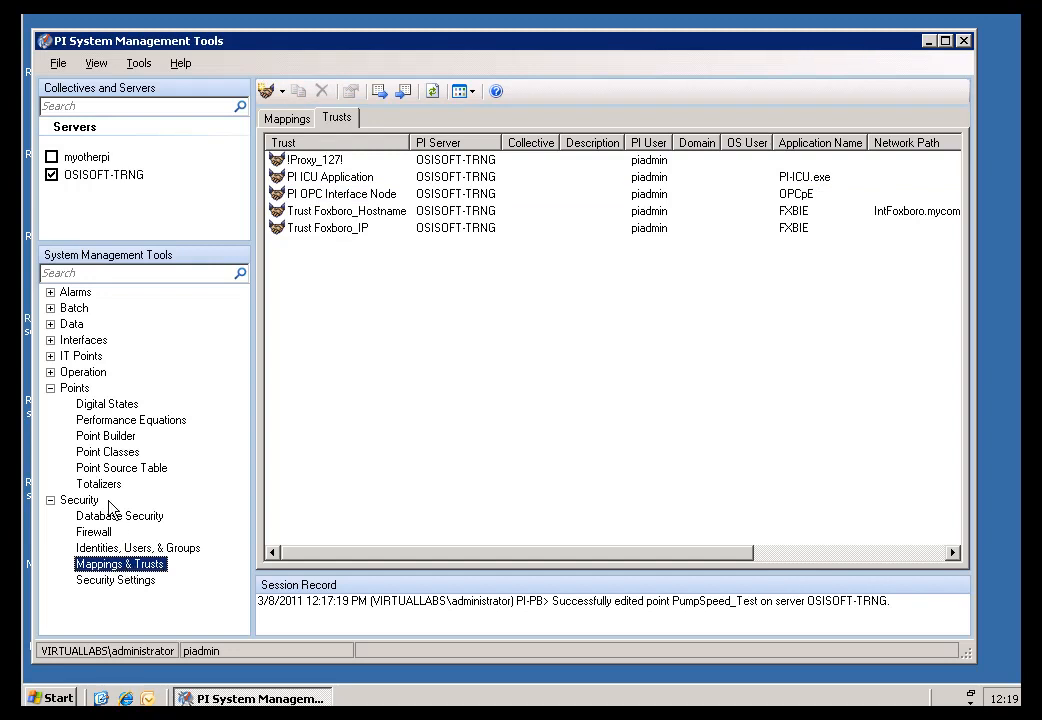
Refresh PumpSpeed_Test's attributes in Point Builder and confirm the snapshot shows 3/8/2011 12:19:41 PM.
{"action": "left_click", "coordinate": [106, 436]}
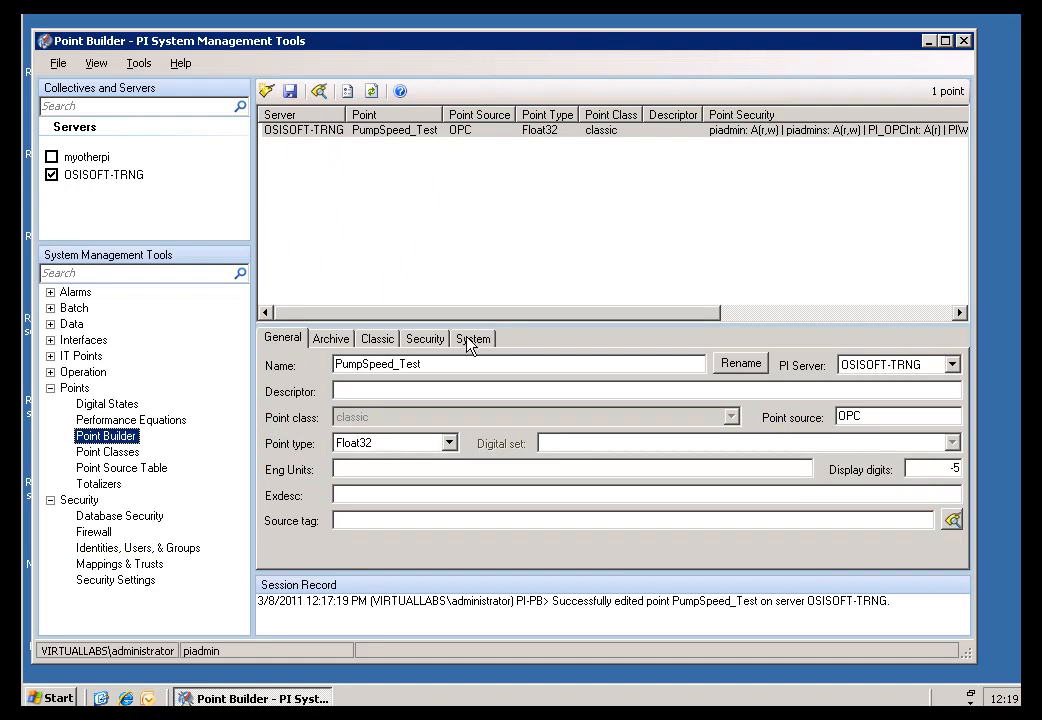
{"action": "left_click", "coordinate": [472, 338]}
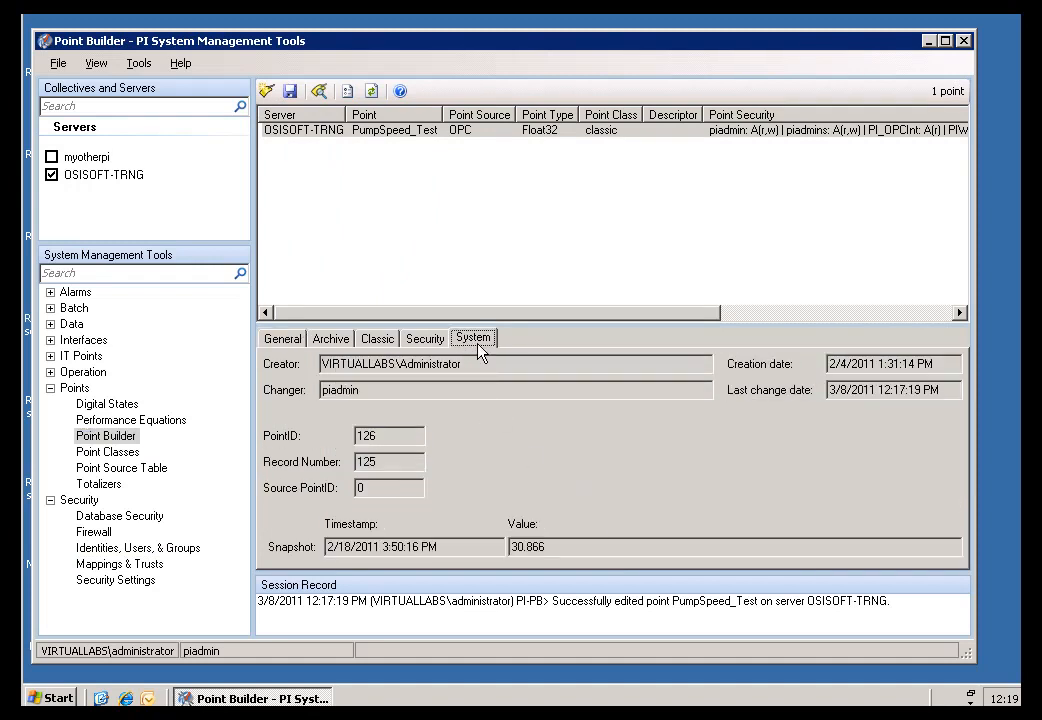
{"action": "mouse_move", "coordinate": [540, 556]}
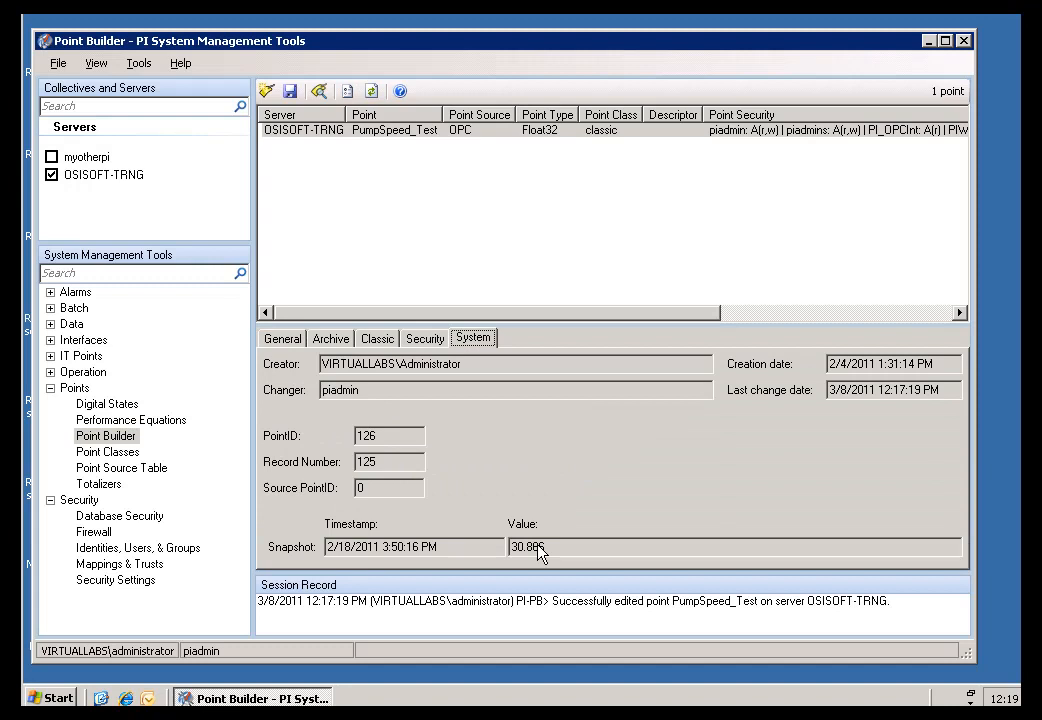
{"action": "mouse_move", "coordinate": [370, 92]}
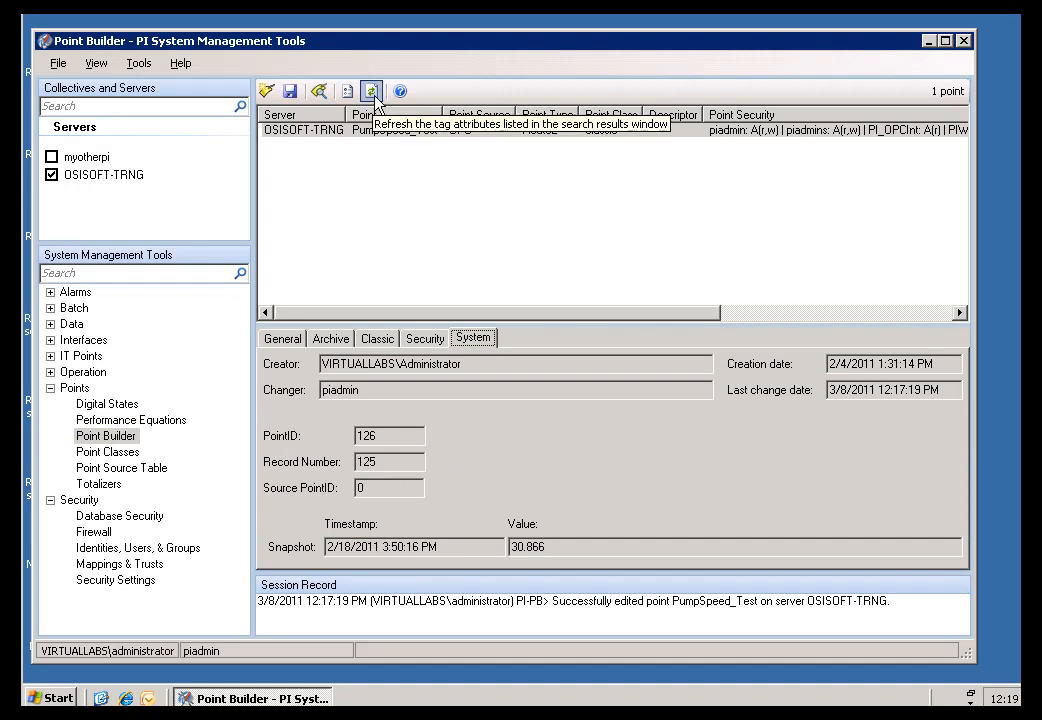
{"action": "left_click", "coordinate": [370, 92]}
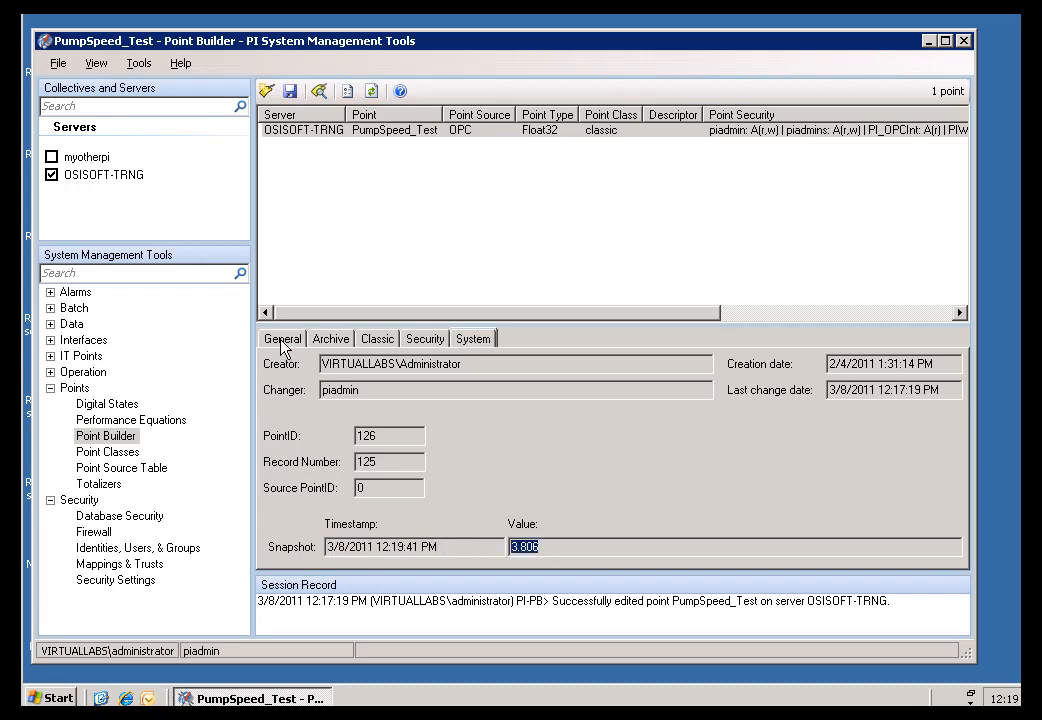
{"action": "left_click", "coordinate": [282, 338]}
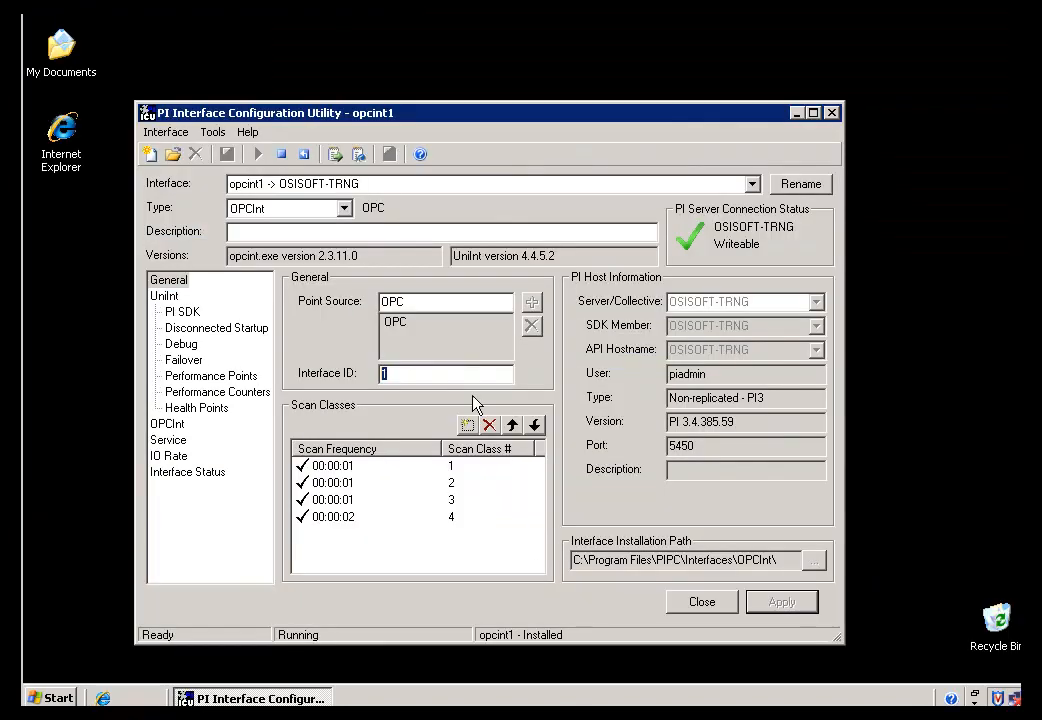
View pipc.log via Interface > Log Files and locate the 'Added point PumpSpeed_Test' entry.
{"action": "left_click", "coordinate": [212, 132]}
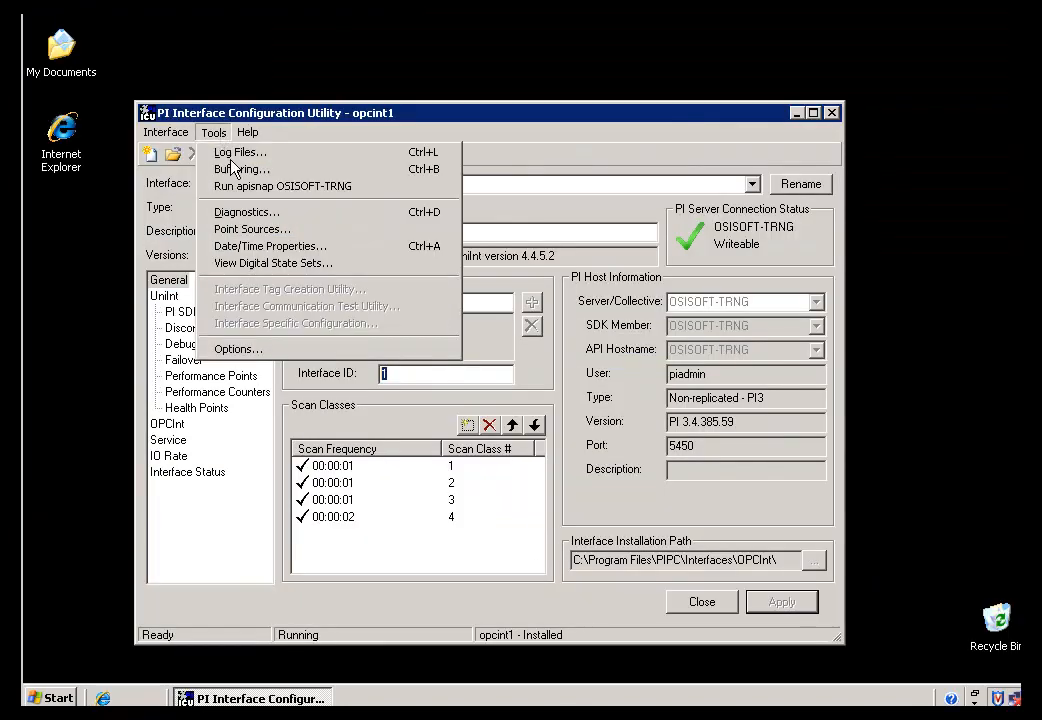
{"action": "left_click", "coordinate": [240, 152]}
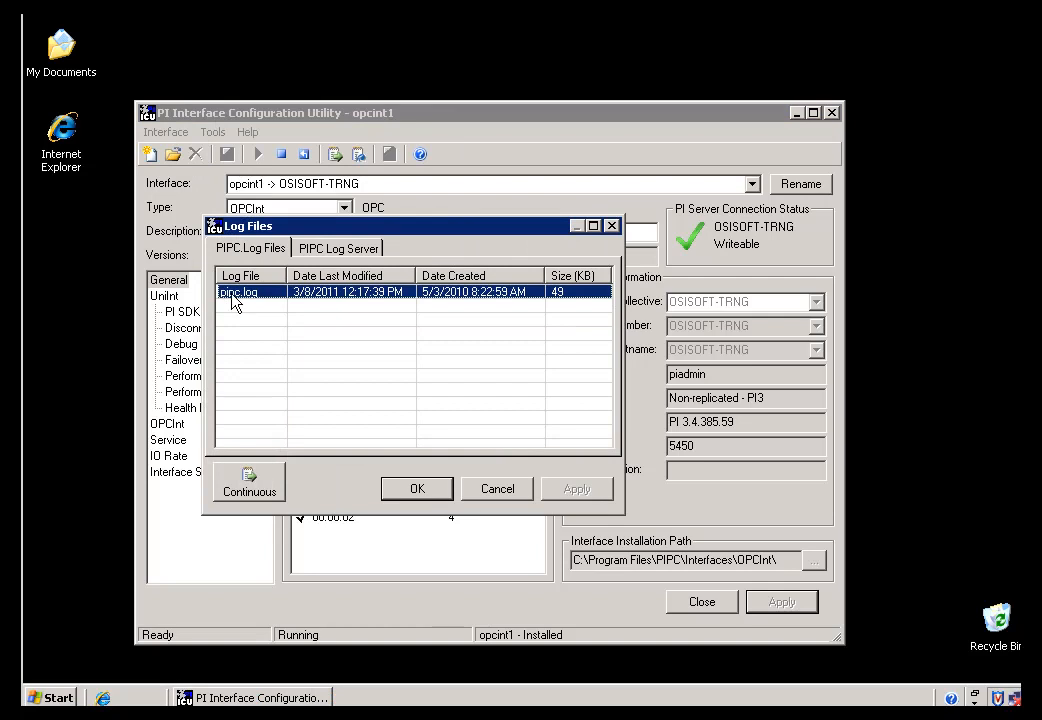
{"action": "double_click", "coordinate": [238, 292]}
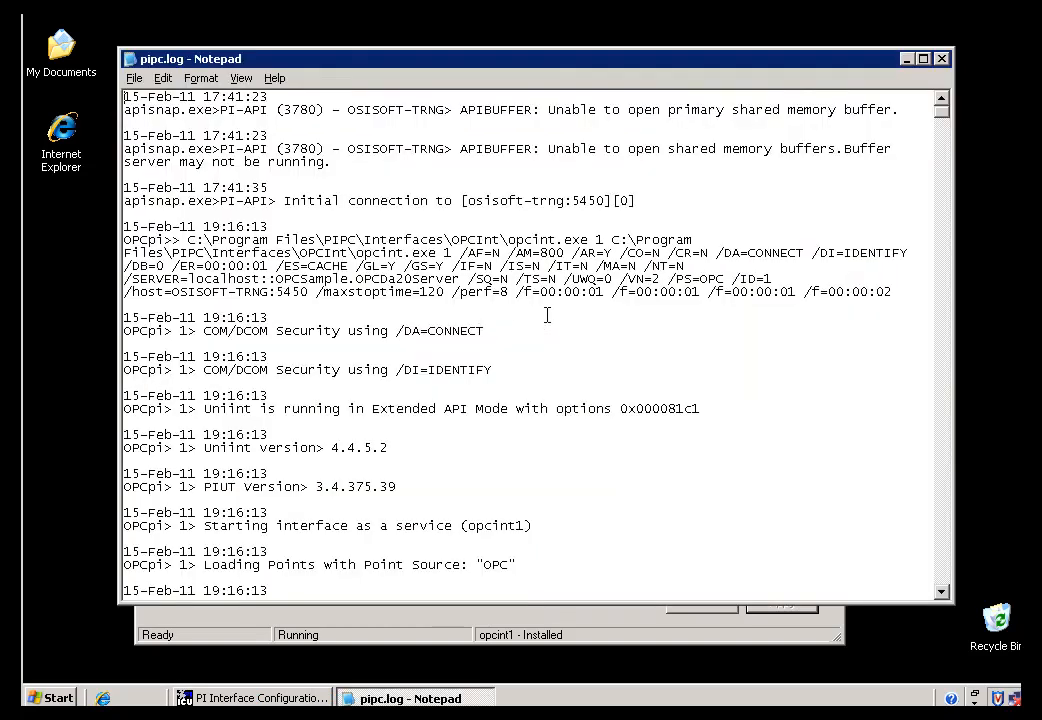
{"action": "scroll", "scroll_direction": "down", "scroll_amount": 3}
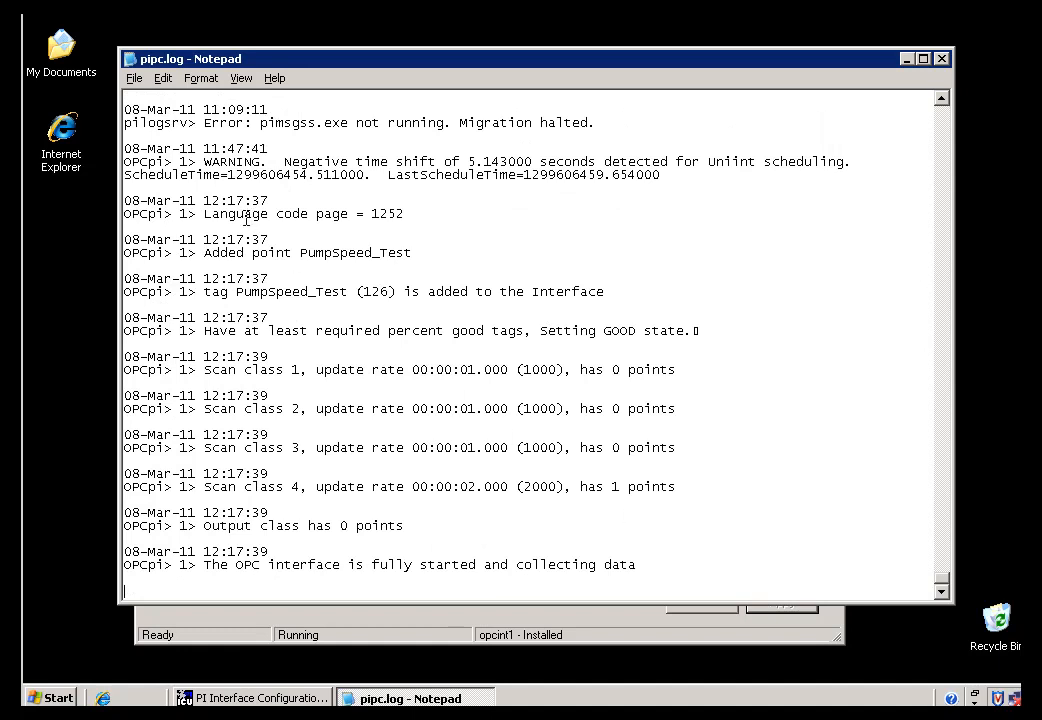
{"action": "double_click", "coordinate": [304, 252]}
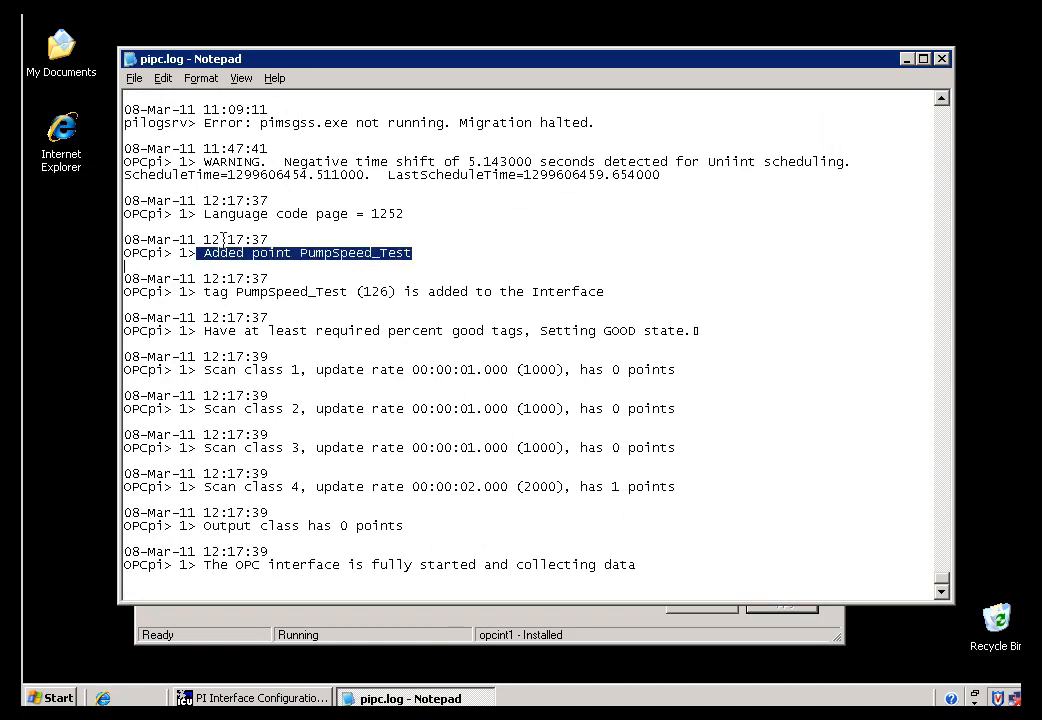